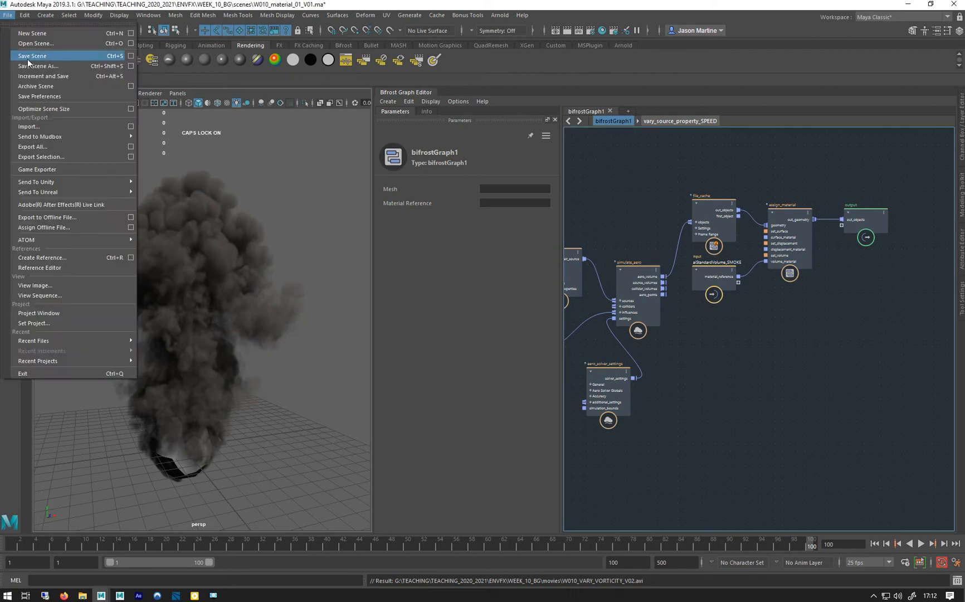
Step: Save the scene as W010_INFLUENCES_01_V01, replacing 'material' with 'INF' in the file name
click(33, 65)
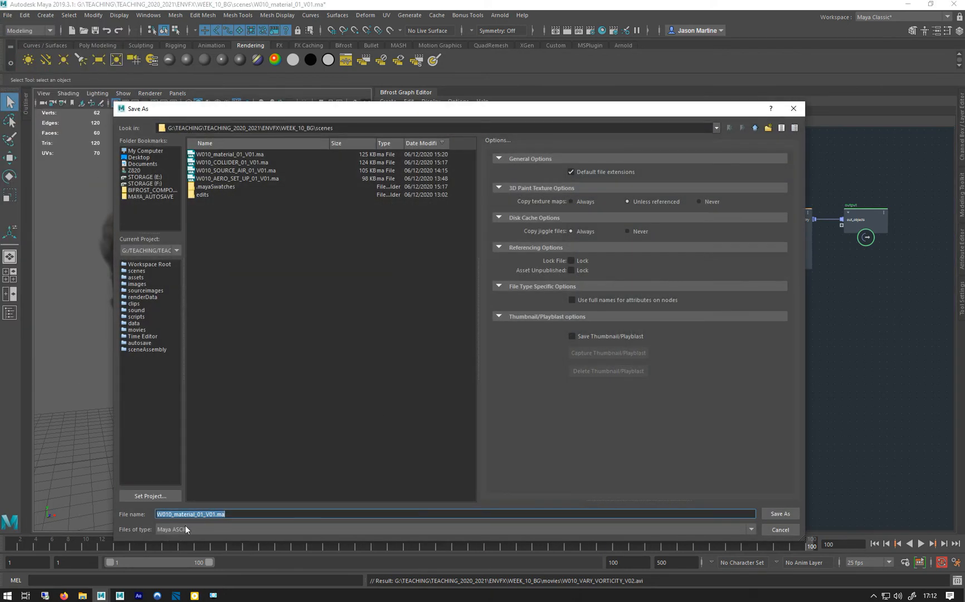
double_click(183, 514)
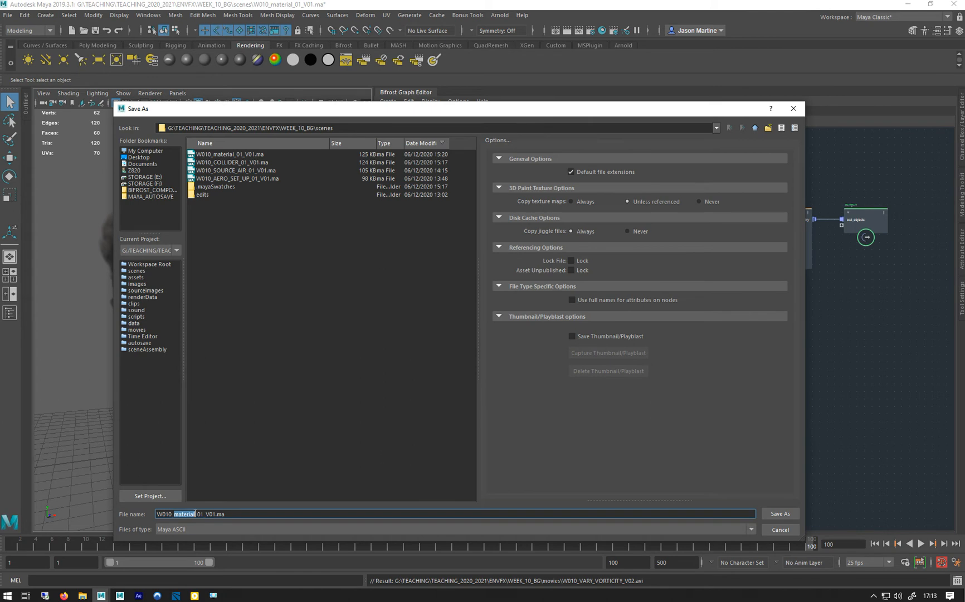
text(INFLUEN)
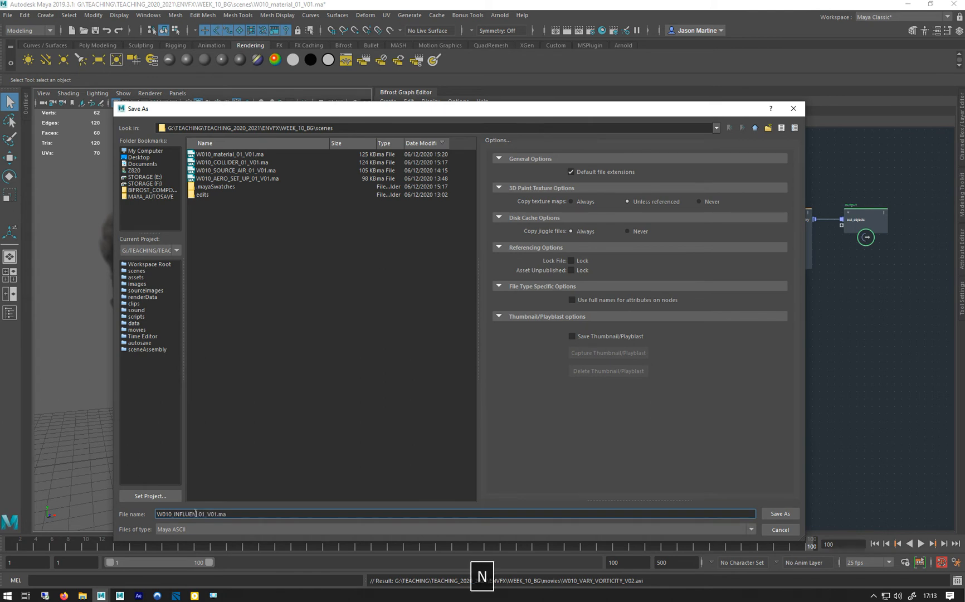
click(780, 513)
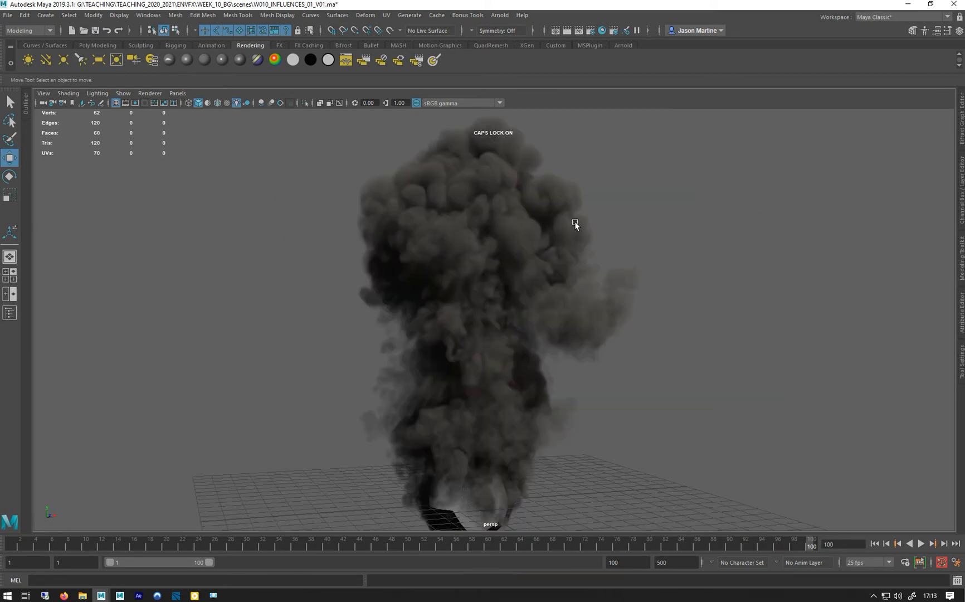
Step: Tumble the camera to view the smoke plume from the front and select the ground plane
drag(575, 223, 421, 275)
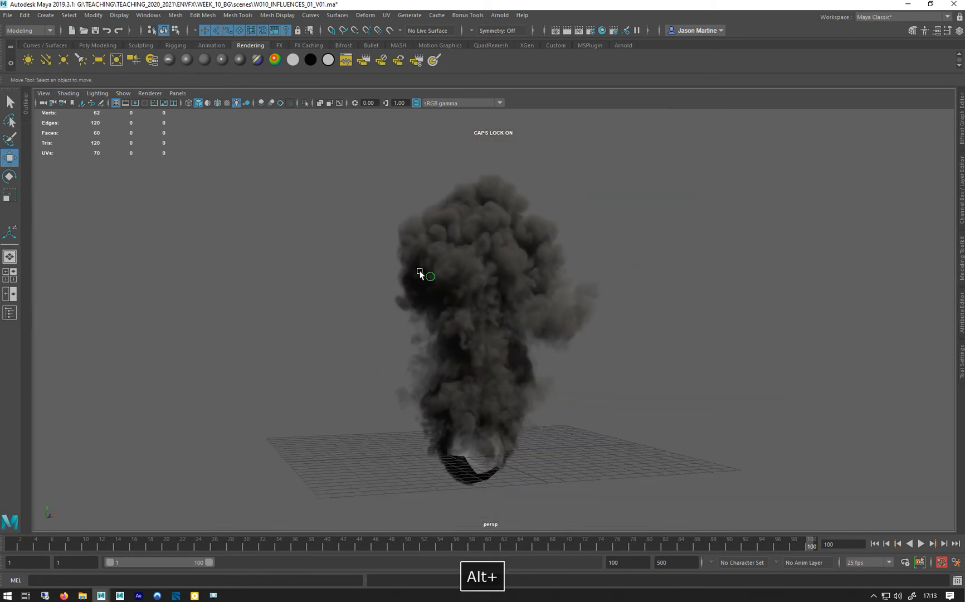
click(101, 45)
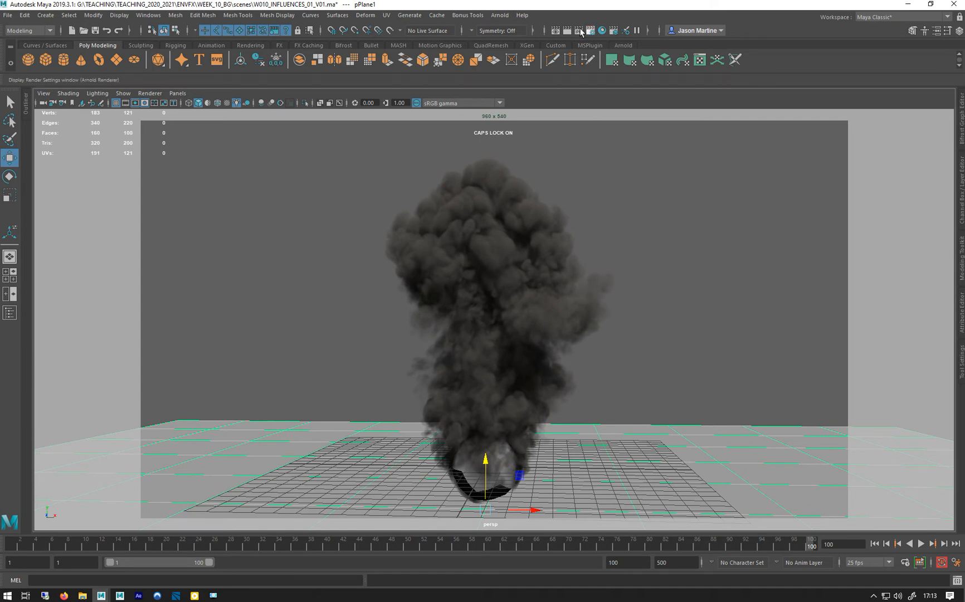
Step: Set the render image size to 1024 by 1024 in Render Settings
click(590, 30)
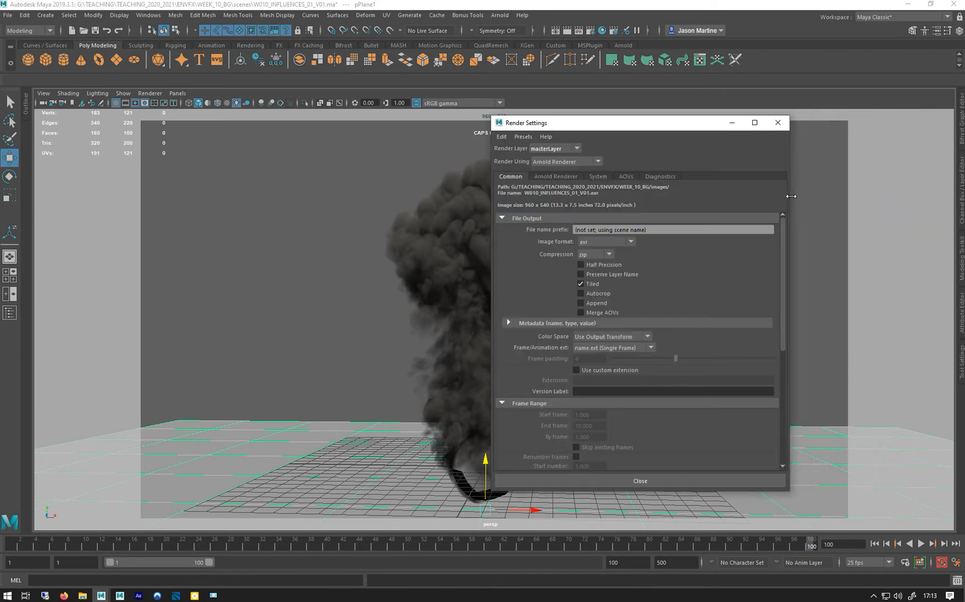
scroll(down, 3)
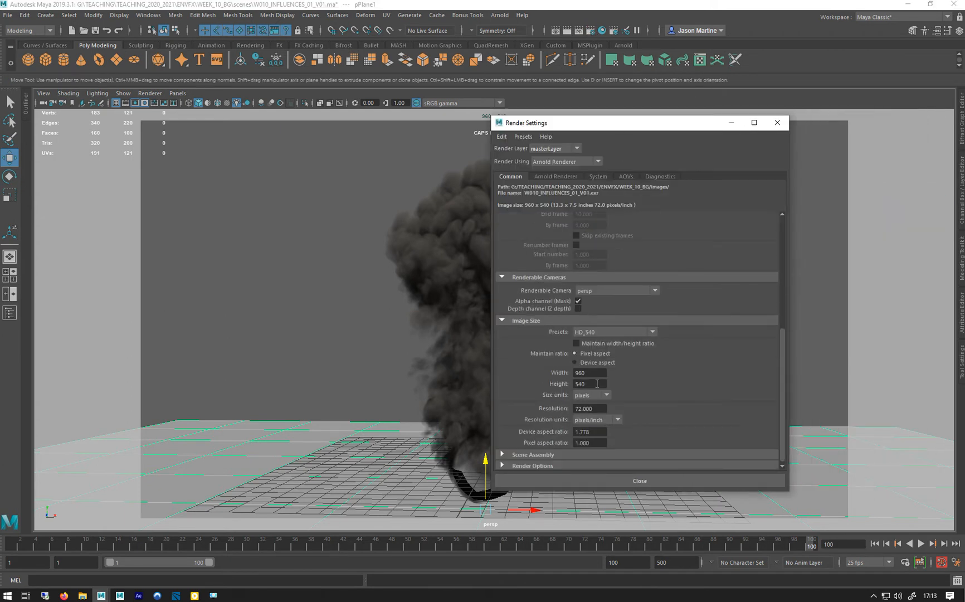
text(1024)
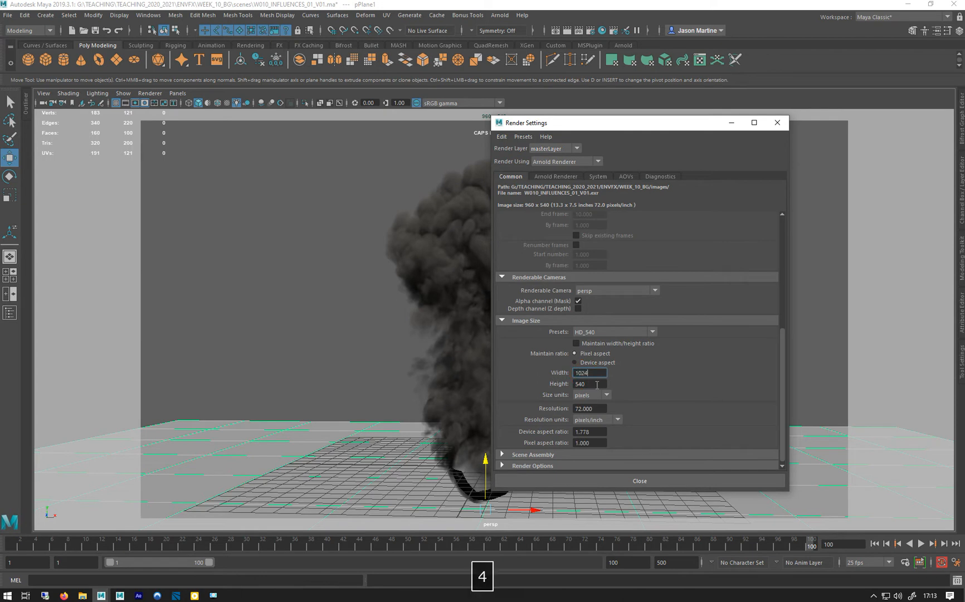
text(1024)
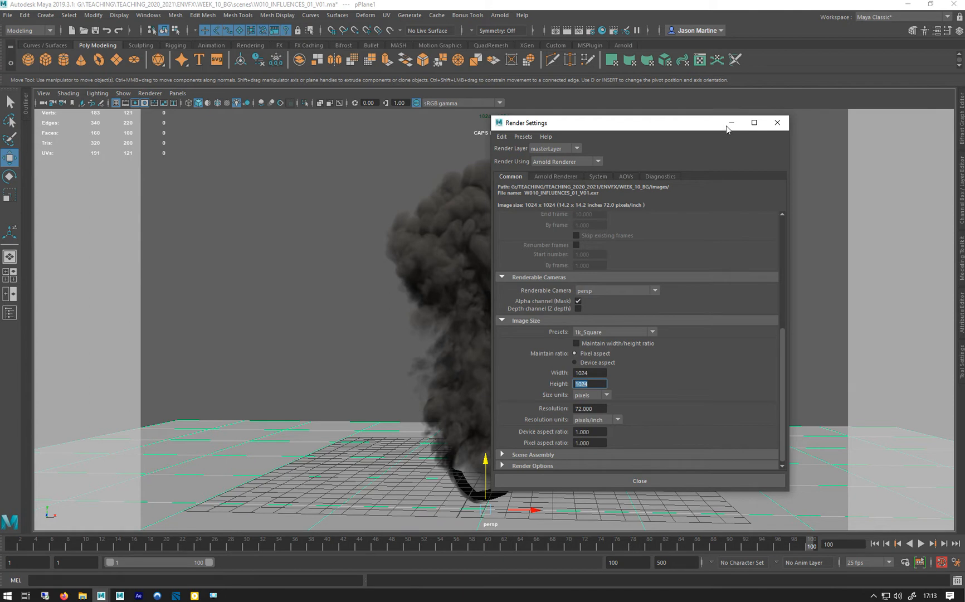
mouse_move(550, 183)
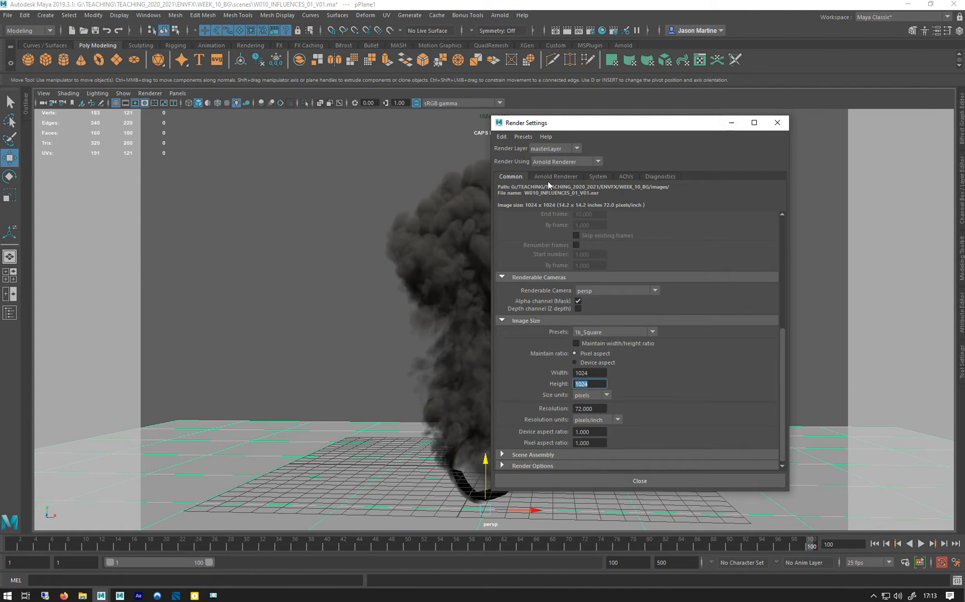
click(555, 176)
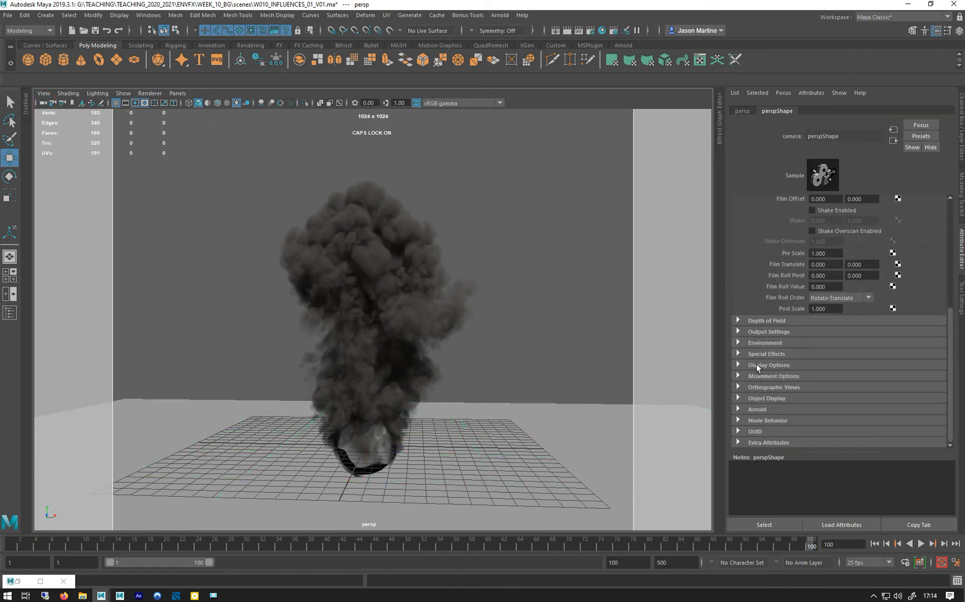
Step: Enable the gate mask in the perspShape camera's Display Options
click(769, 364)
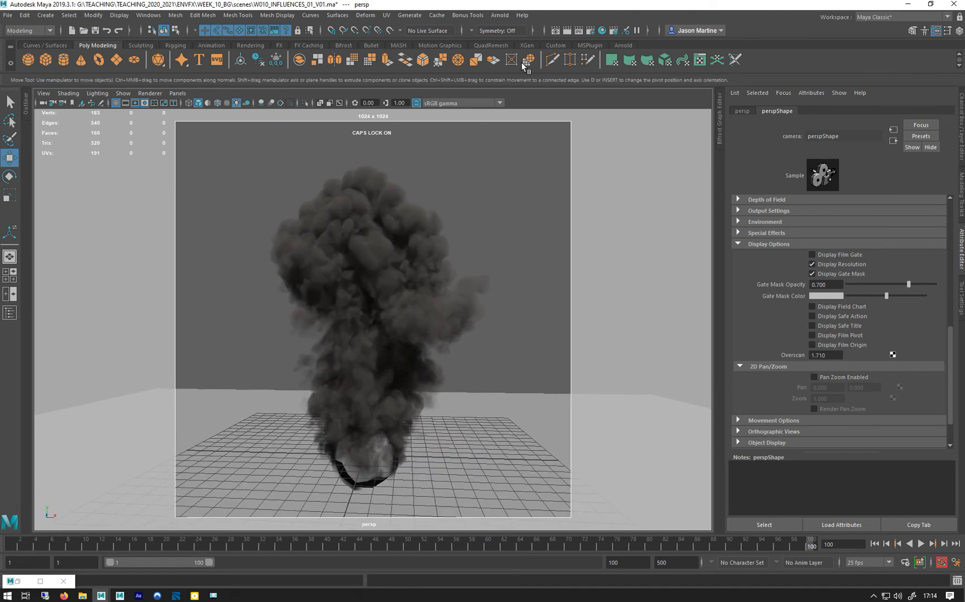
Step: Add an Arnold Physical Sky light, aiPhysicalSky1, to the scene
click(499, 14)
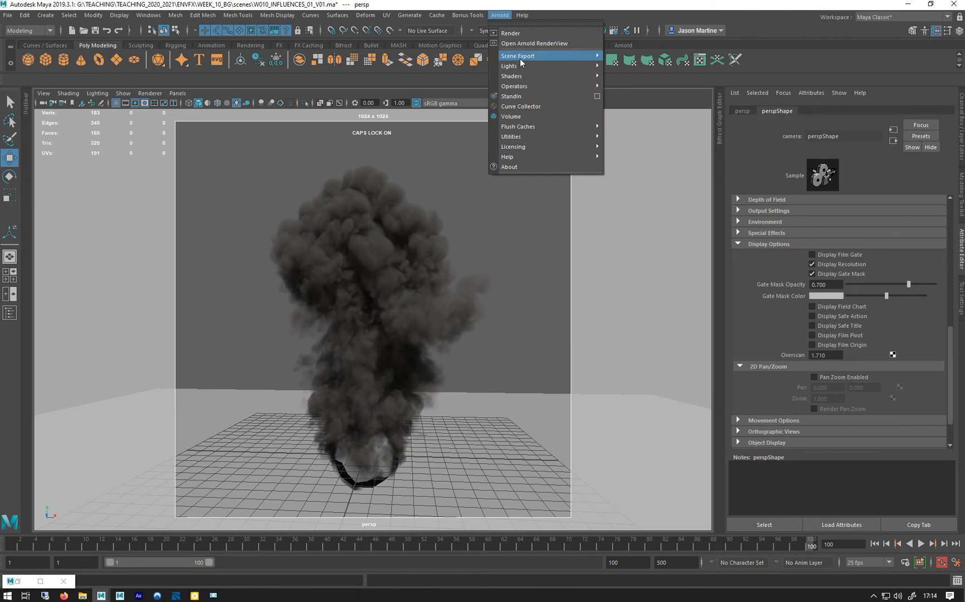
mouse_move(508, 66)
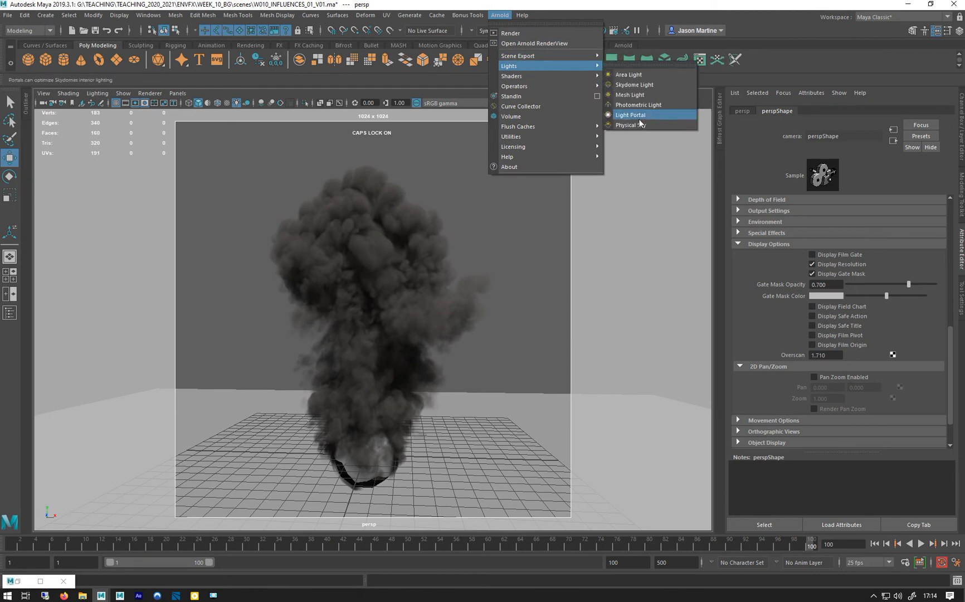
click(628, 123)
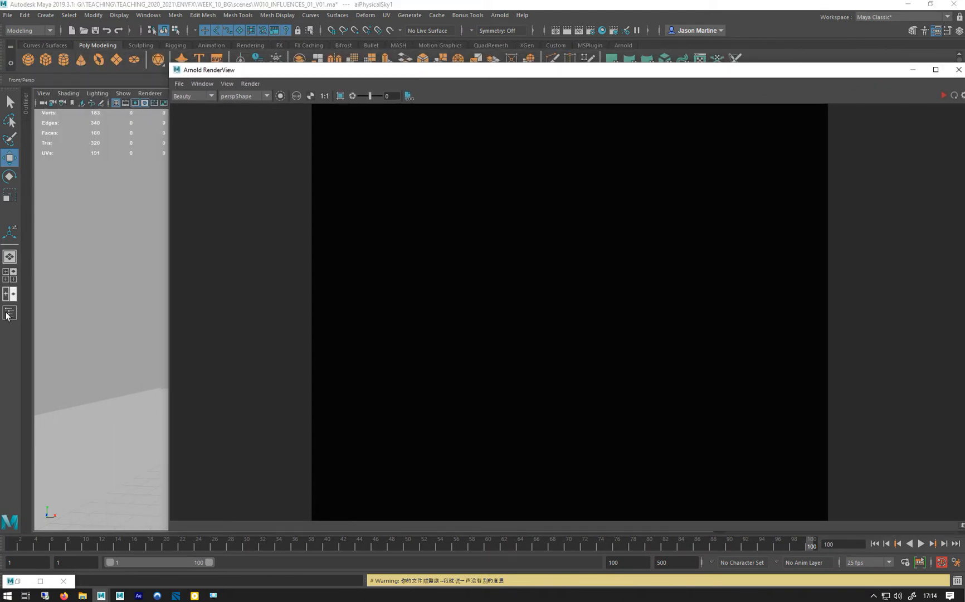
Step: Show the Outliner and start an Arnold render of the smoke plume
click(9, 312)
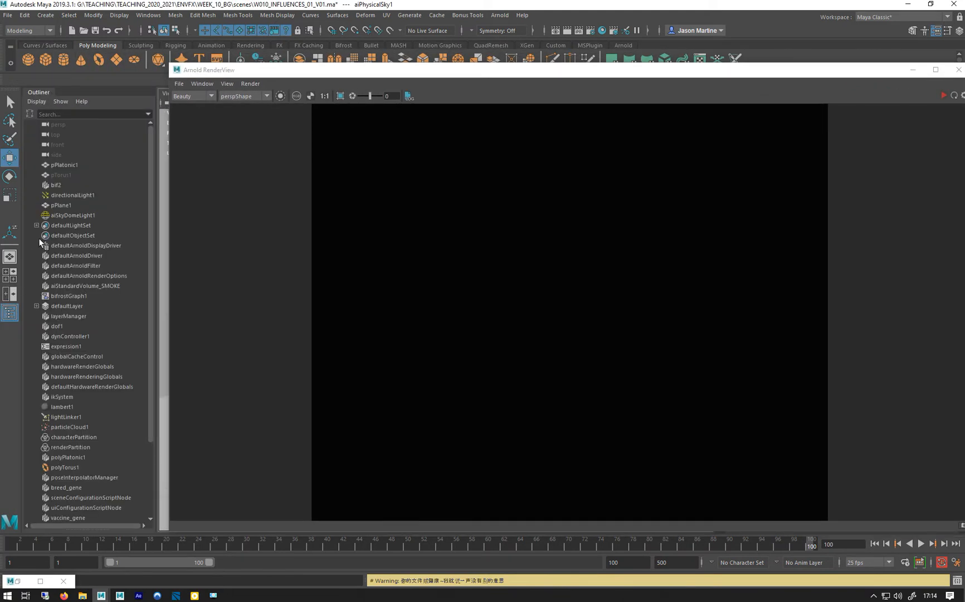
click(73, 195)
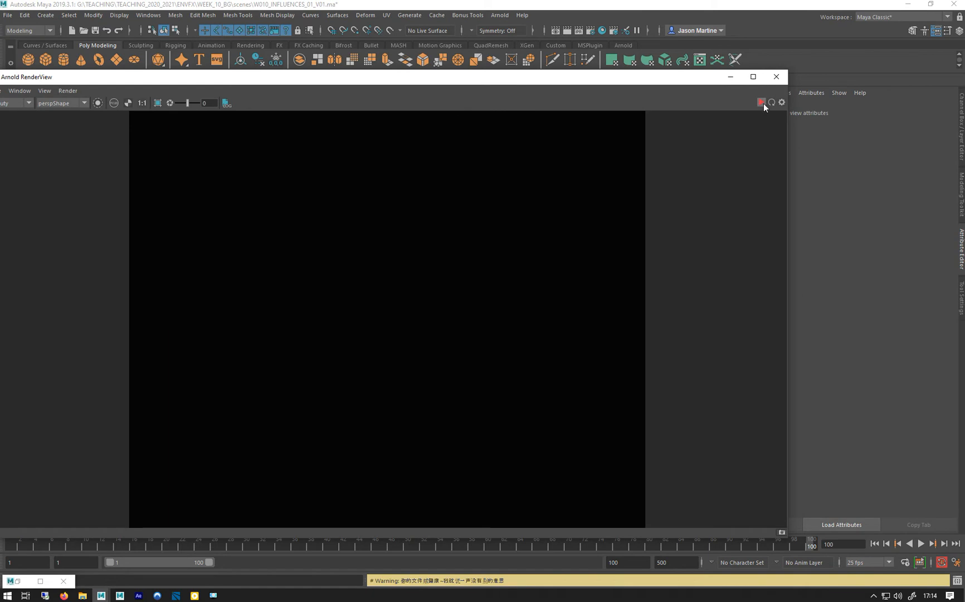
click(762, 101)
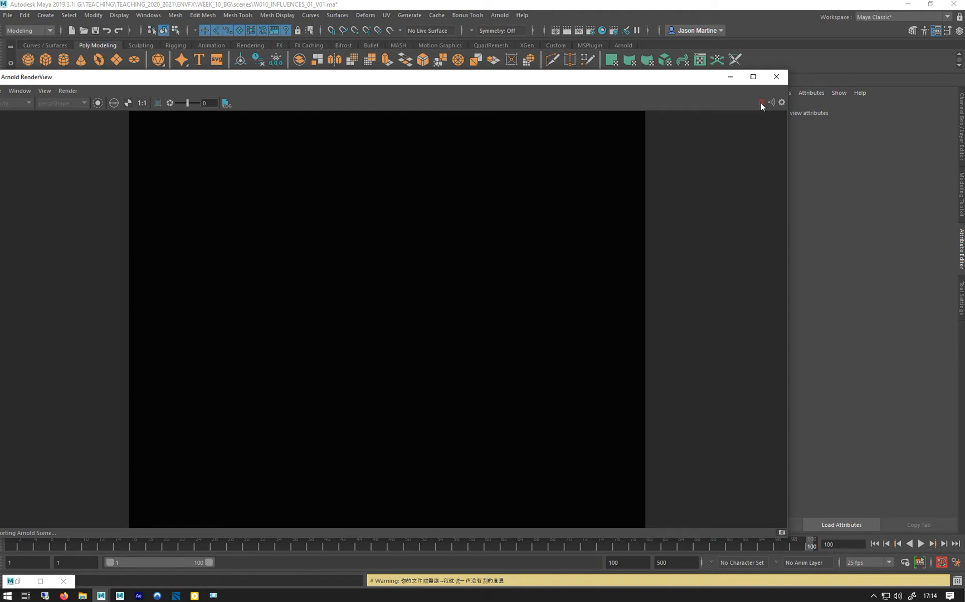
mouse_move(491, 62)
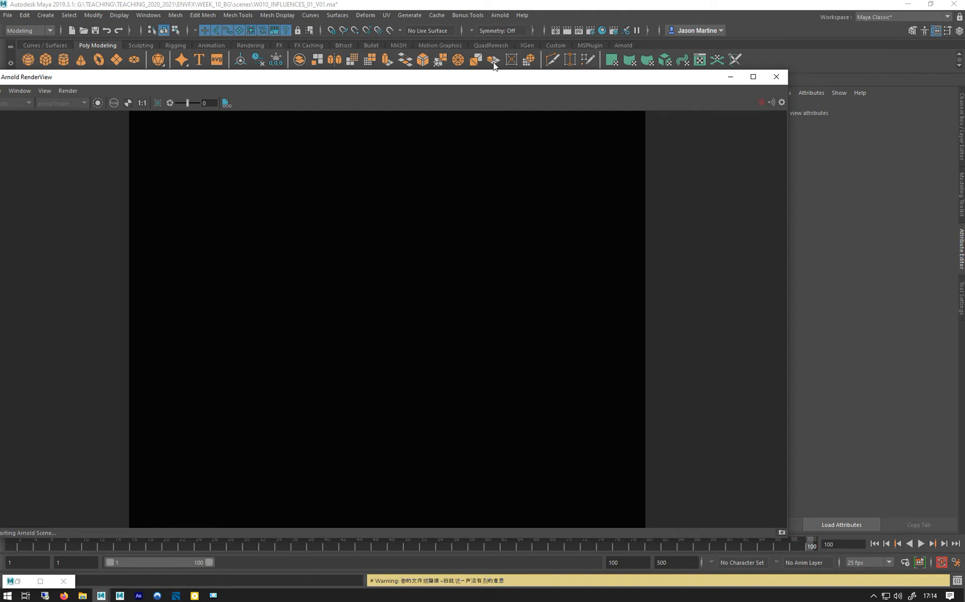
mouse_move(459, 153)
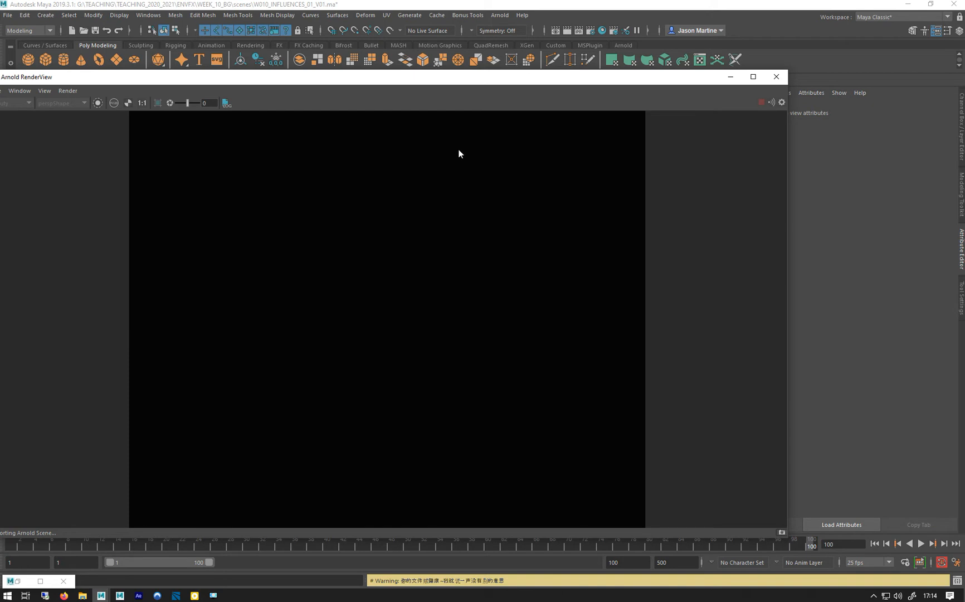
mouse_move(102, 549)
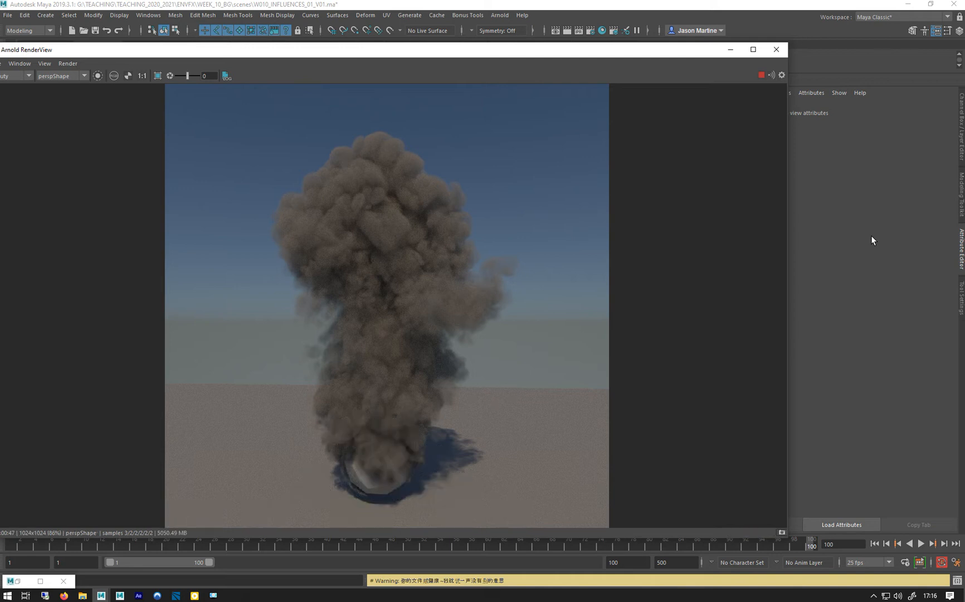
mouse_move(143, 92)
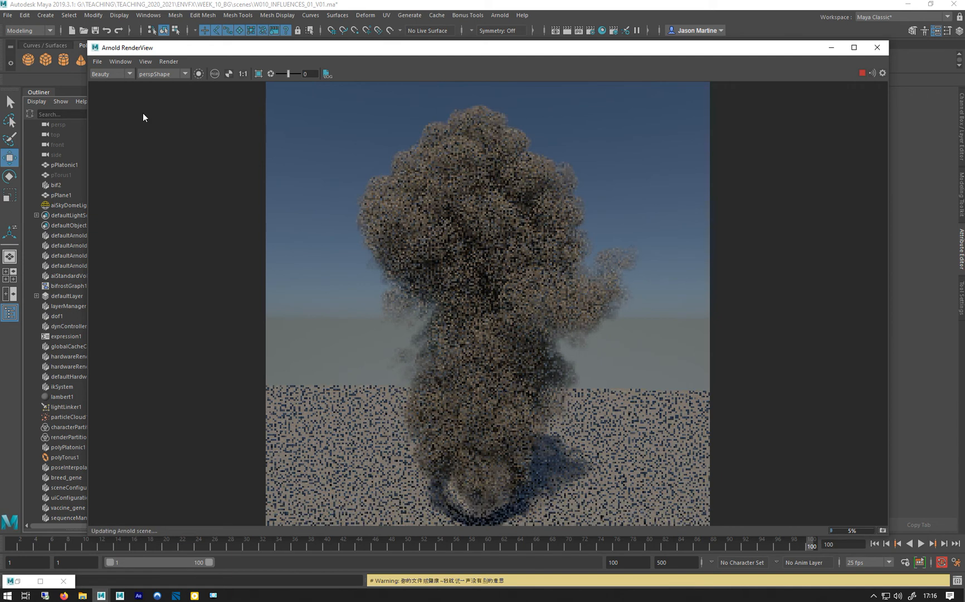
Step: Toggle 3D Manipulation in the Arnold RenderView's Window menu
click(121, 61)
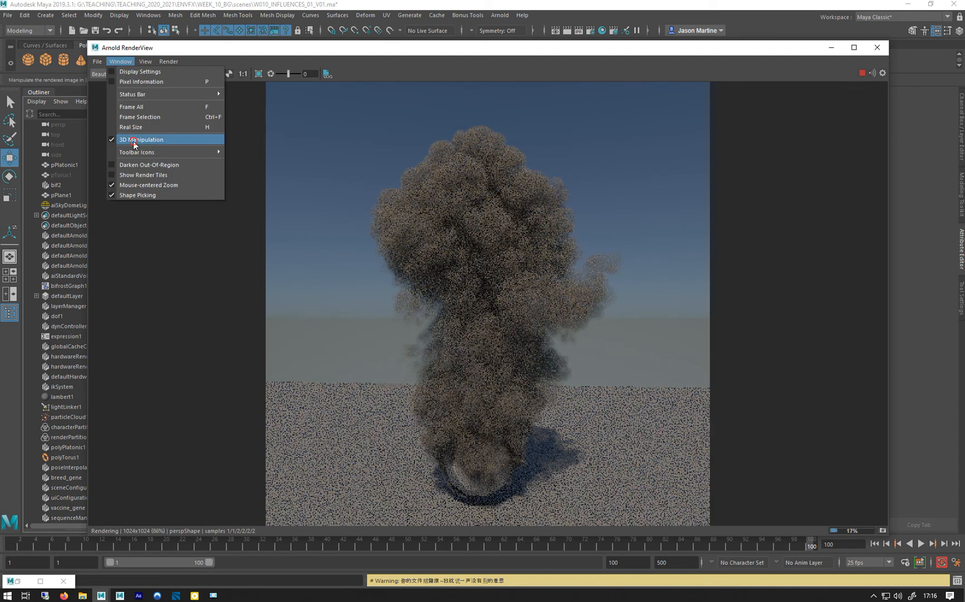
click(141, 139)
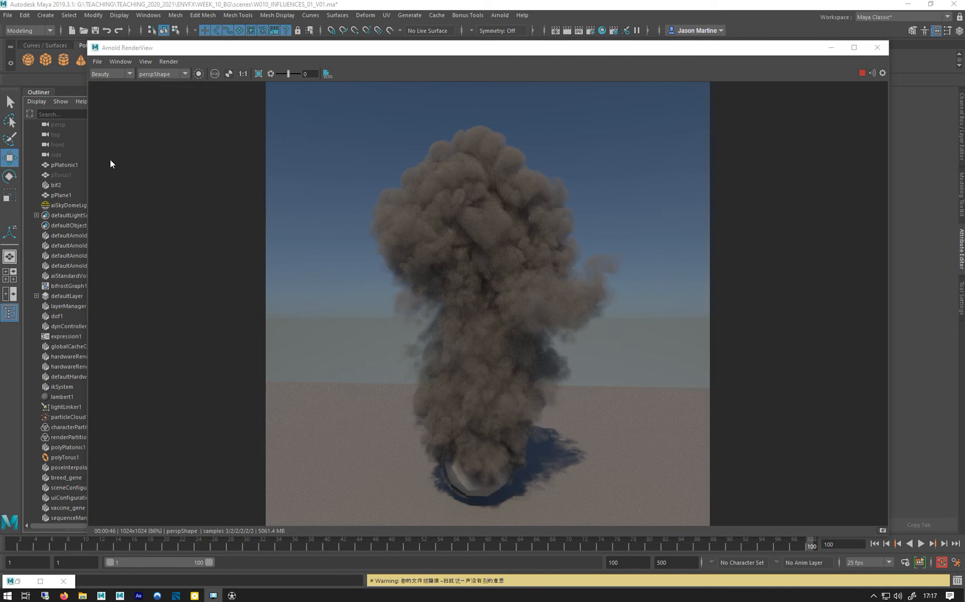
mouse_move(368, 161)
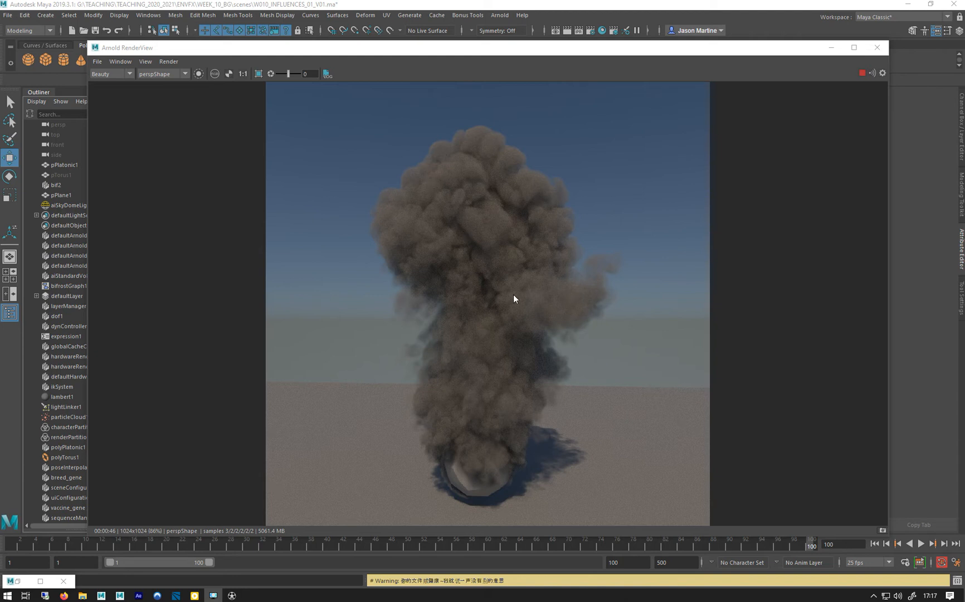
mouse_move(111, 54)
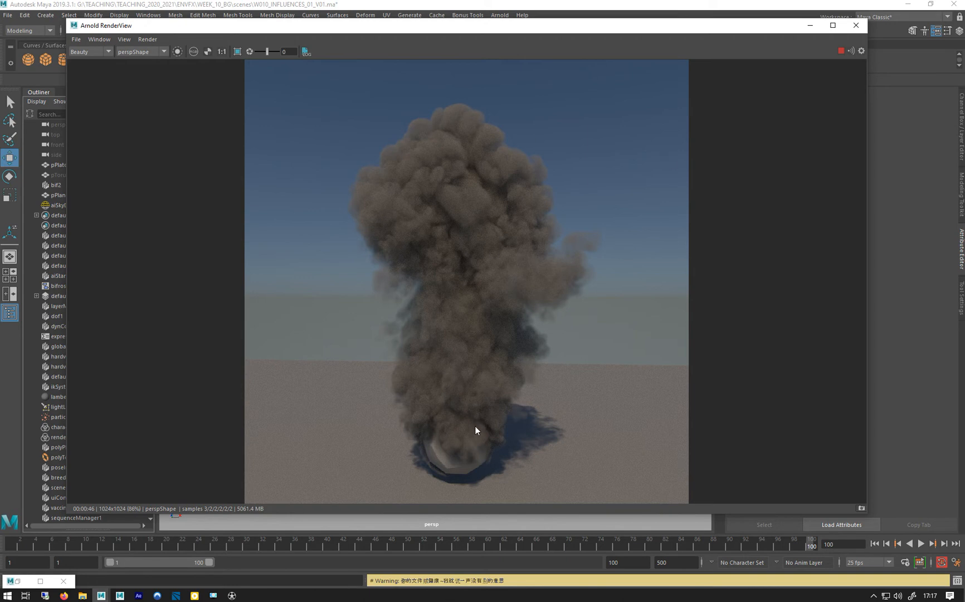
mouse_move(357, 180)
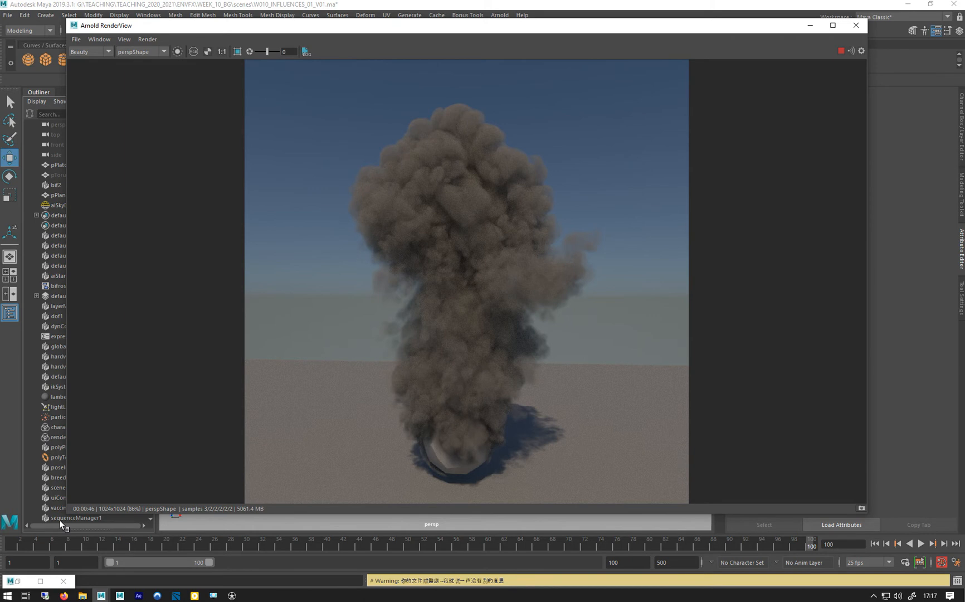
mouse_move(842, 55)
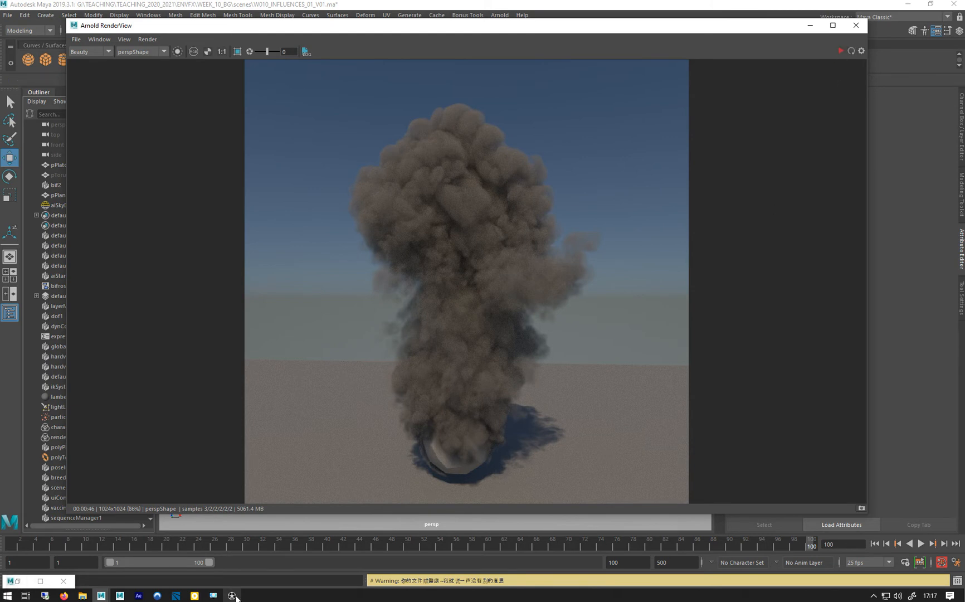
Step: Play, pause and resume the bg_smoke PNG sequence in DJV, then minimise the player
click(234, 594)
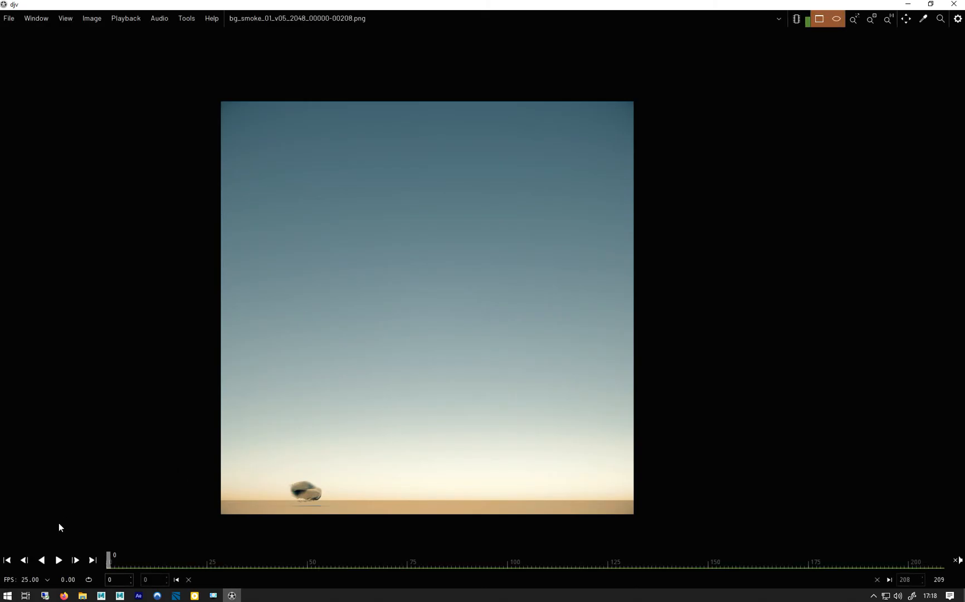
mouse_move(58, 559)
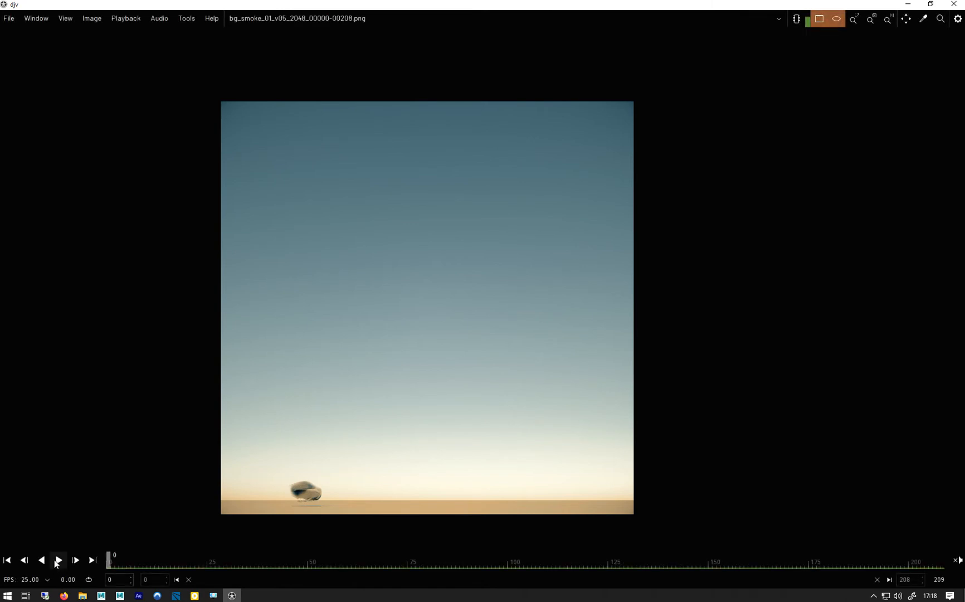
mouse_move(57, 560)
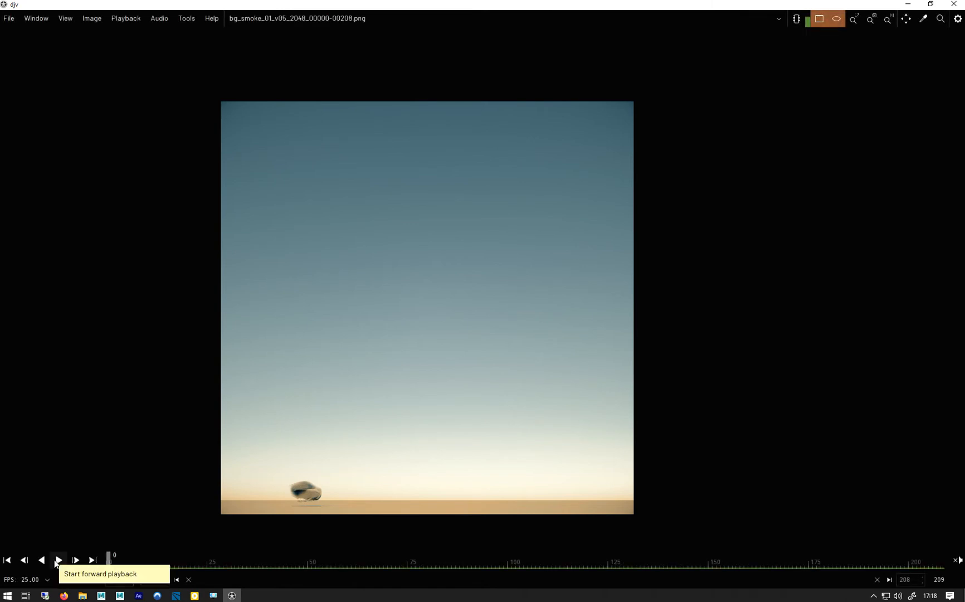
click(58, 559)
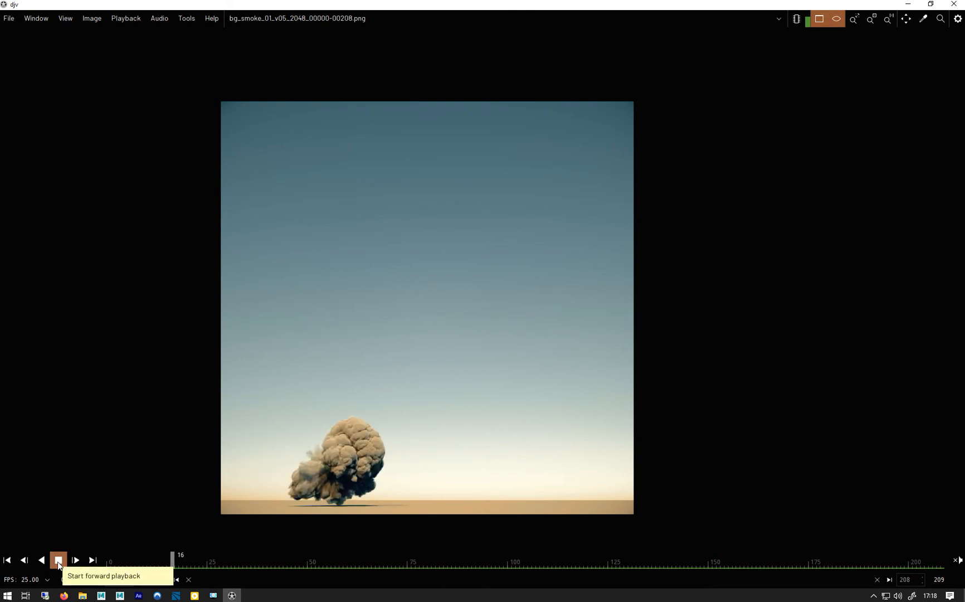
click(58, 560)
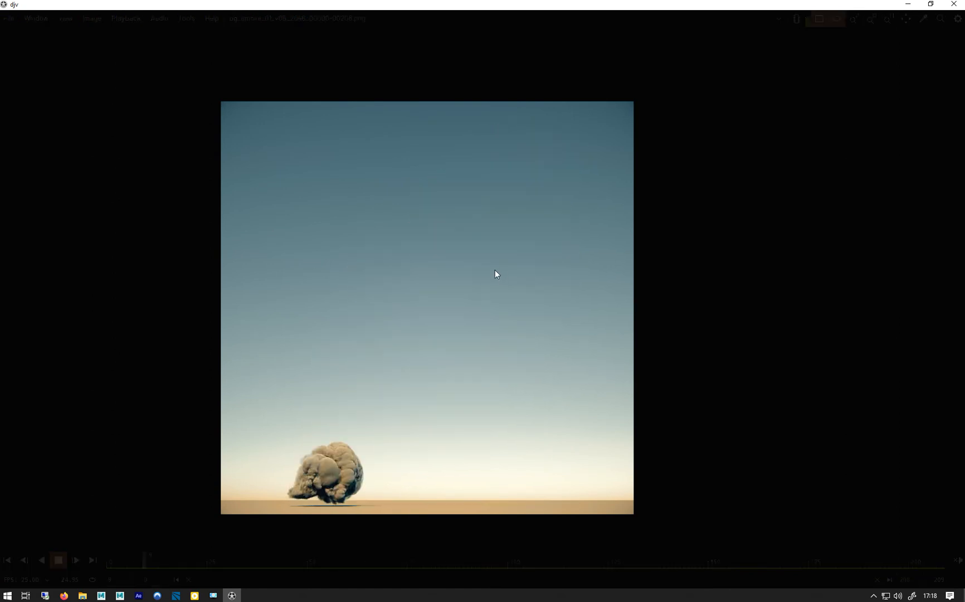
click(76, 559)
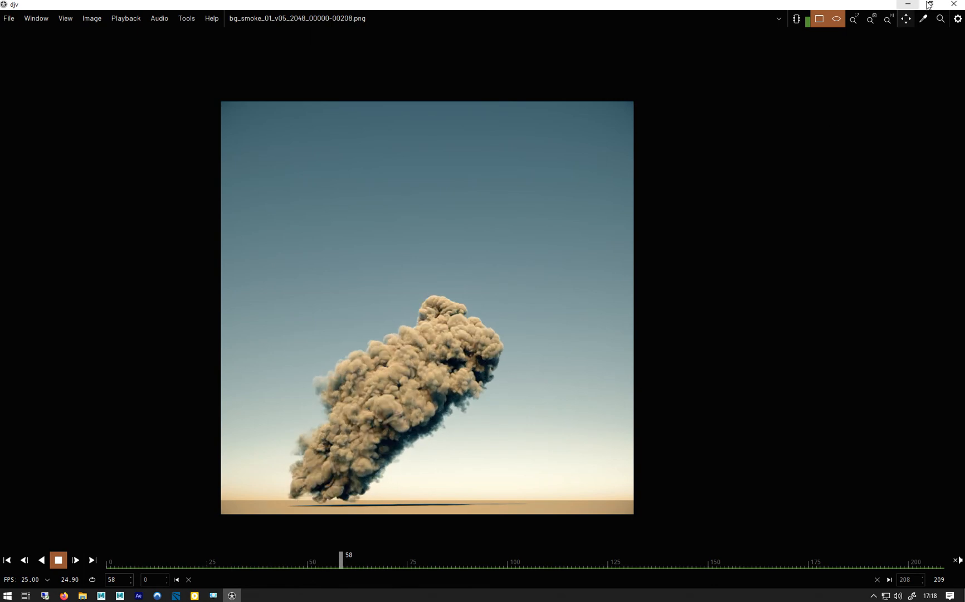
click(58, 559)
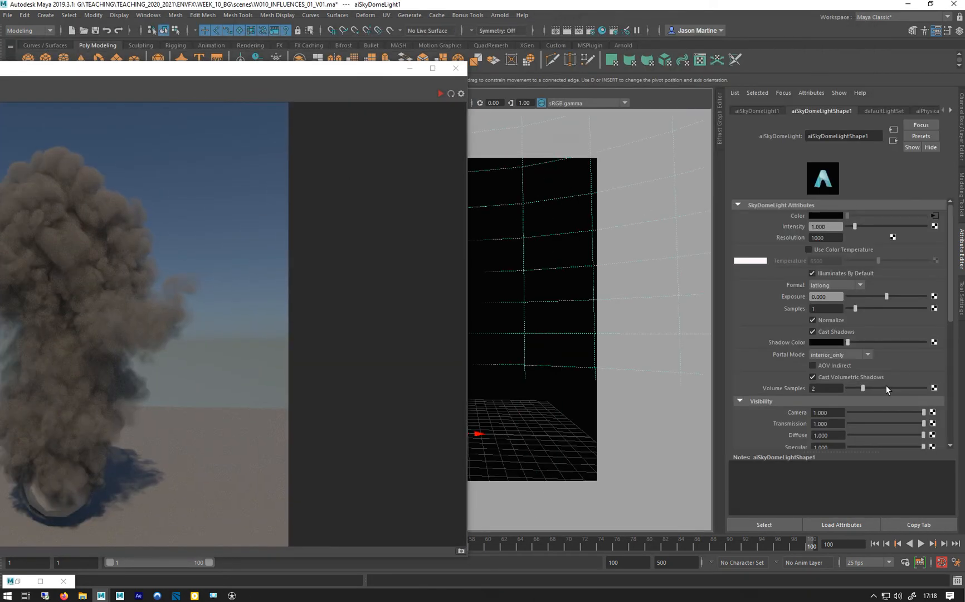
Step: Bring the Arnold RenderView fully on screen and re-render the smoke scene
drag(923, 412, 847, 413)
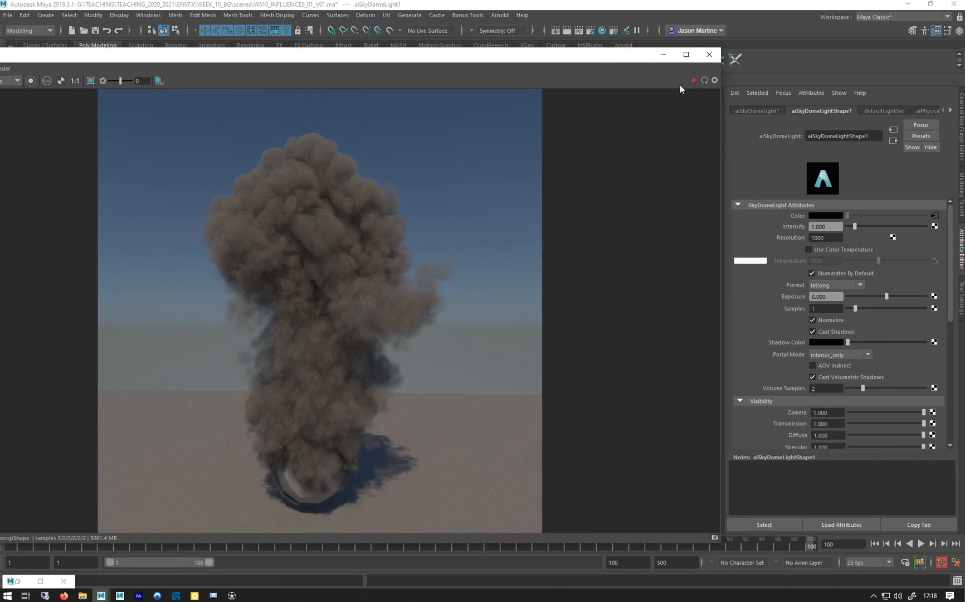
click(694, 79)
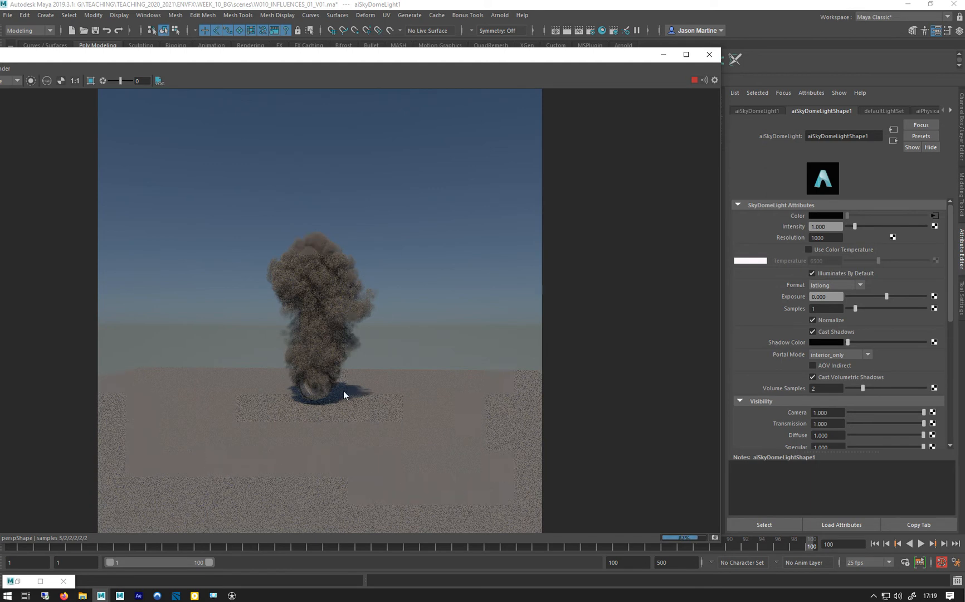
mouse_move(294, 141)
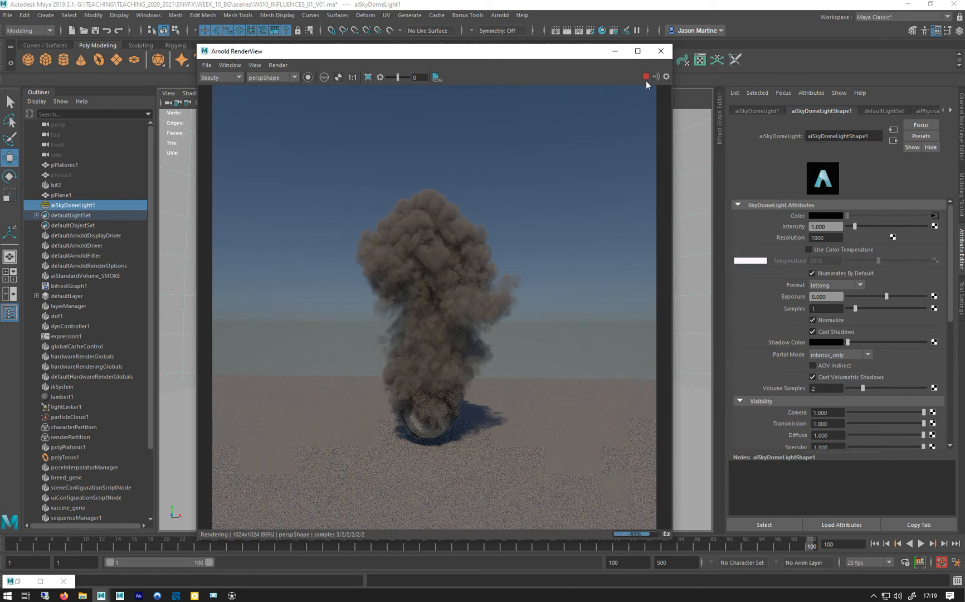
Step: Select aiStandardVolume_SMOKE, restart the live render and test a density of 10
click(644, 77)
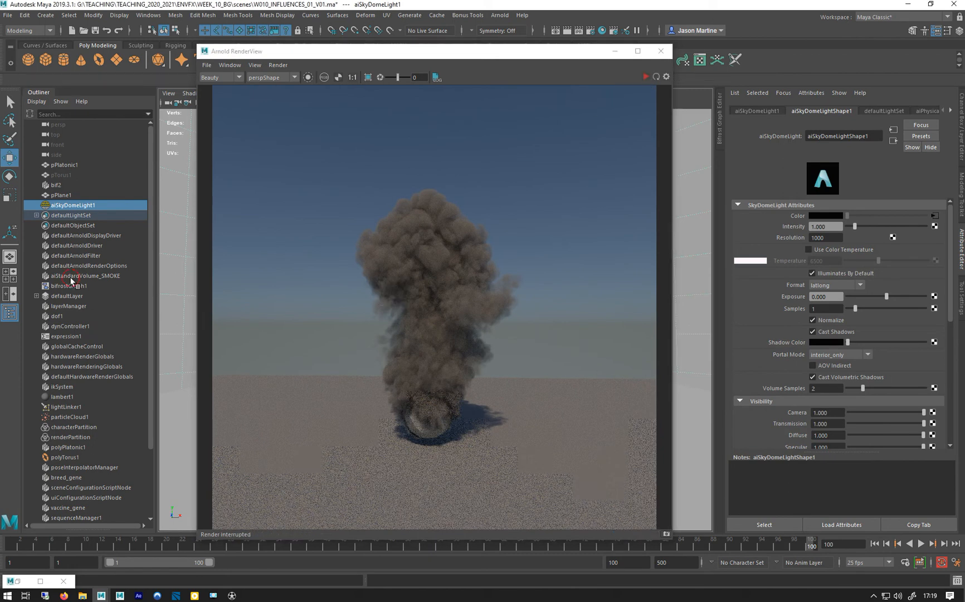
click(86, 275)
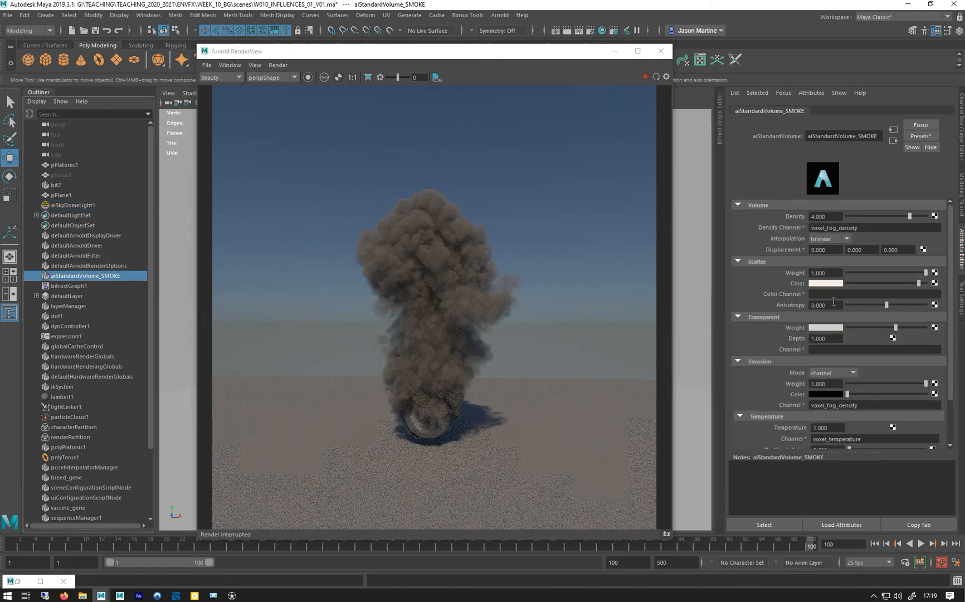
click(645, 76)
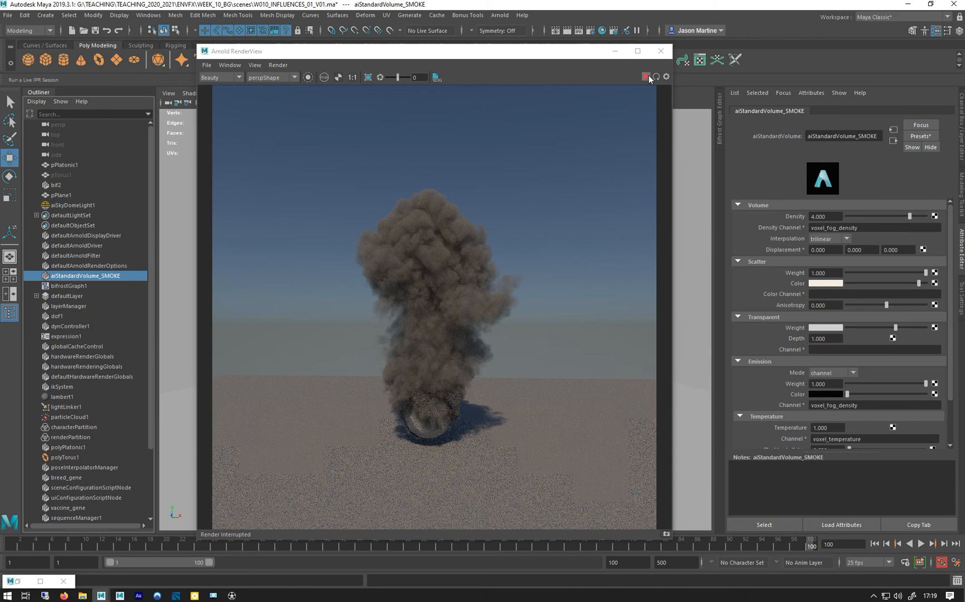
click(644, 76)
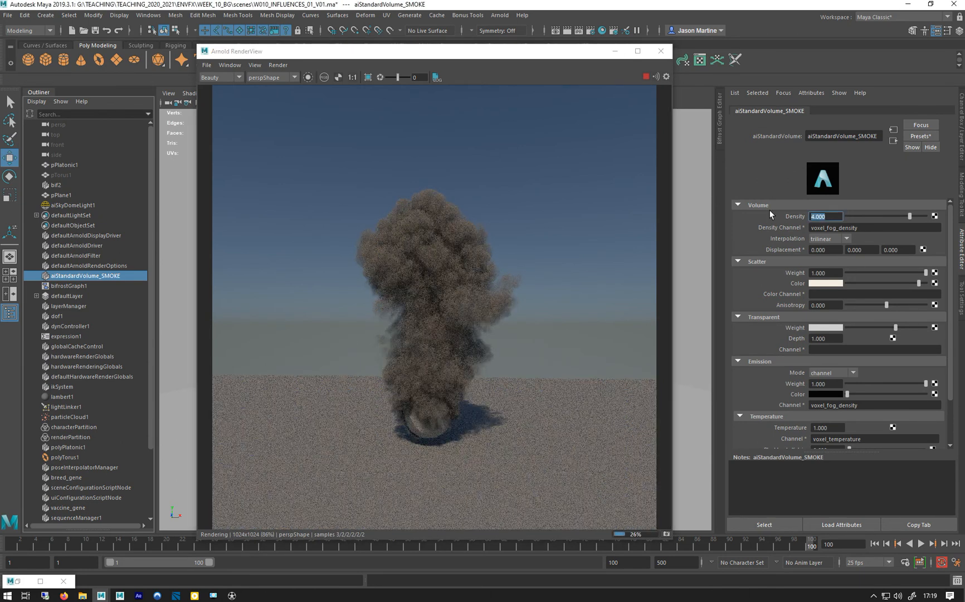
text(10)
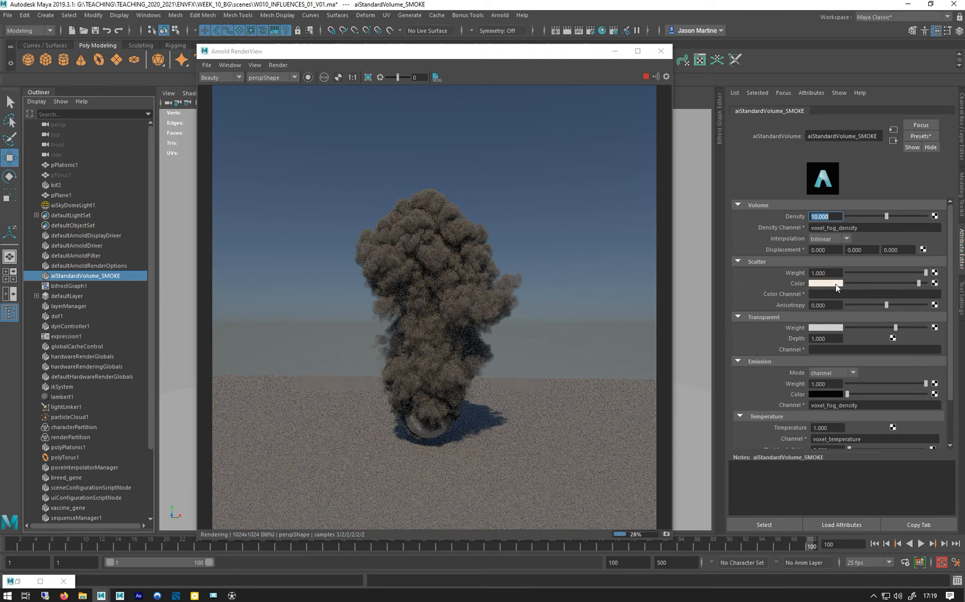
Step: Shift the scatter colour's hue to purple and try lower scatter weights before returning to full
click(825, 283)
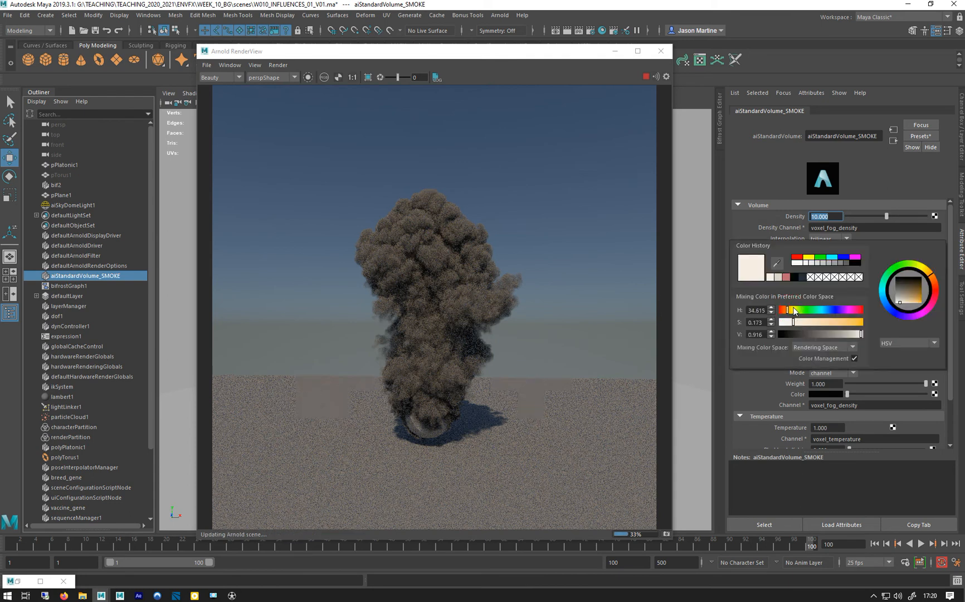
drag(784, 310, 829, 310)
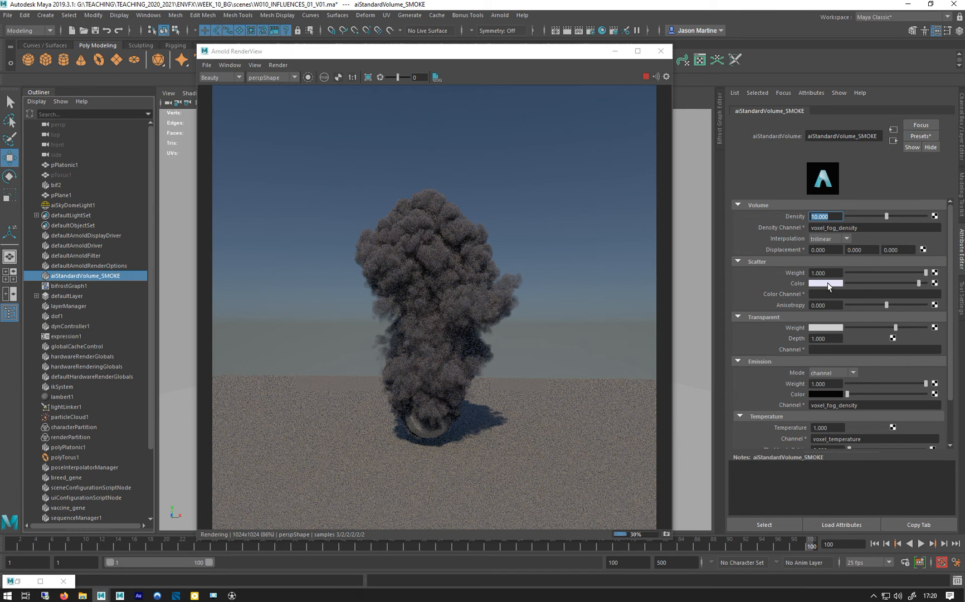
click(826, 283)
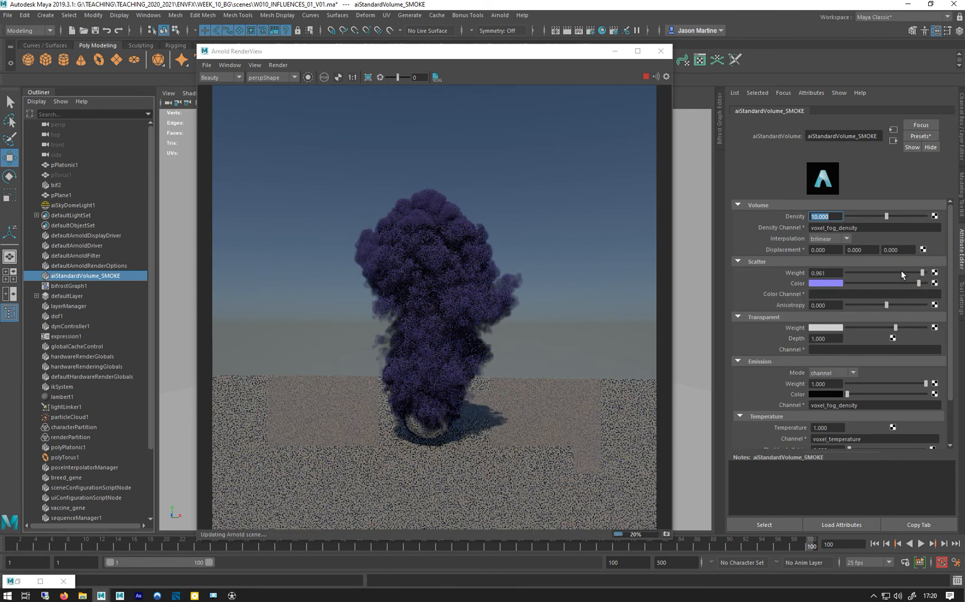
drag(920, 273, 858, 273)
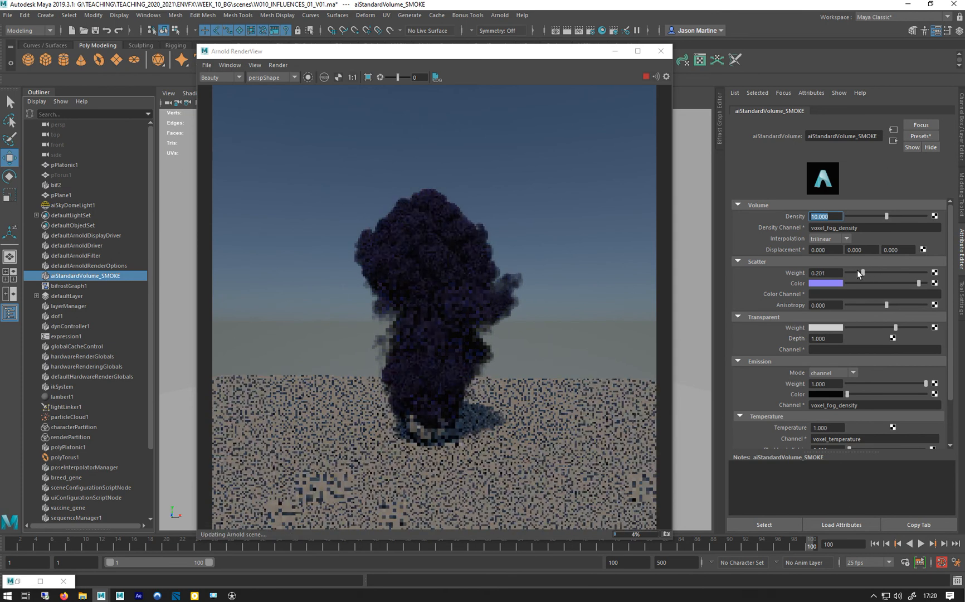
drag(857, 273, 899, 273)
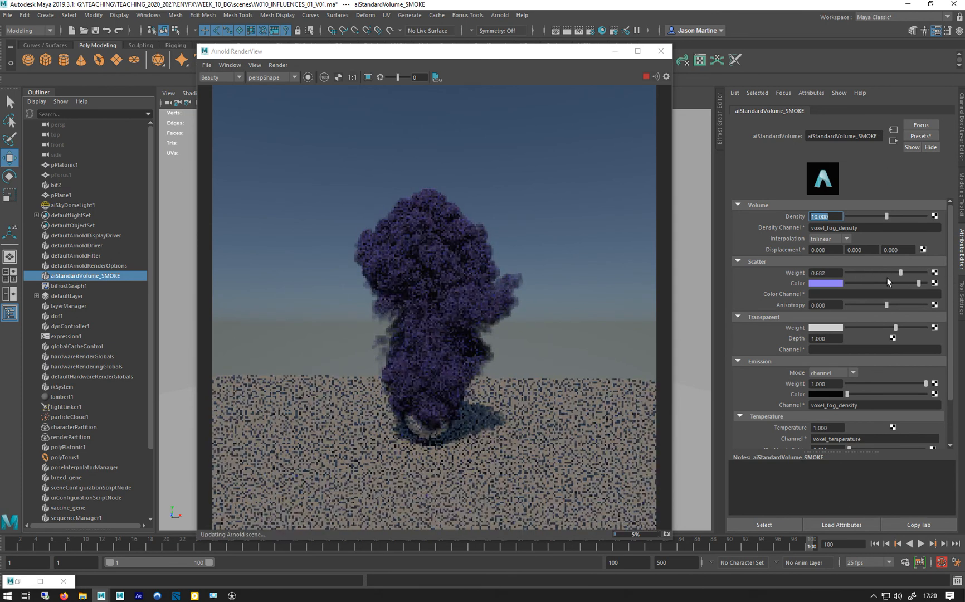
drag(902, 273, 926, 273)
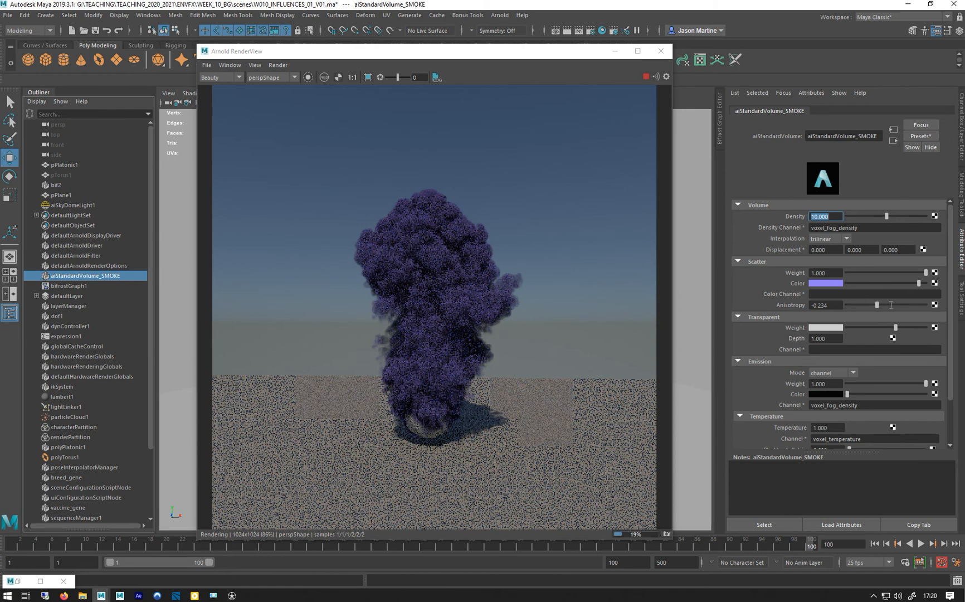
Step: Desaturate the scatter colour to pale lavender and set the density back to 4
click(826, 283)
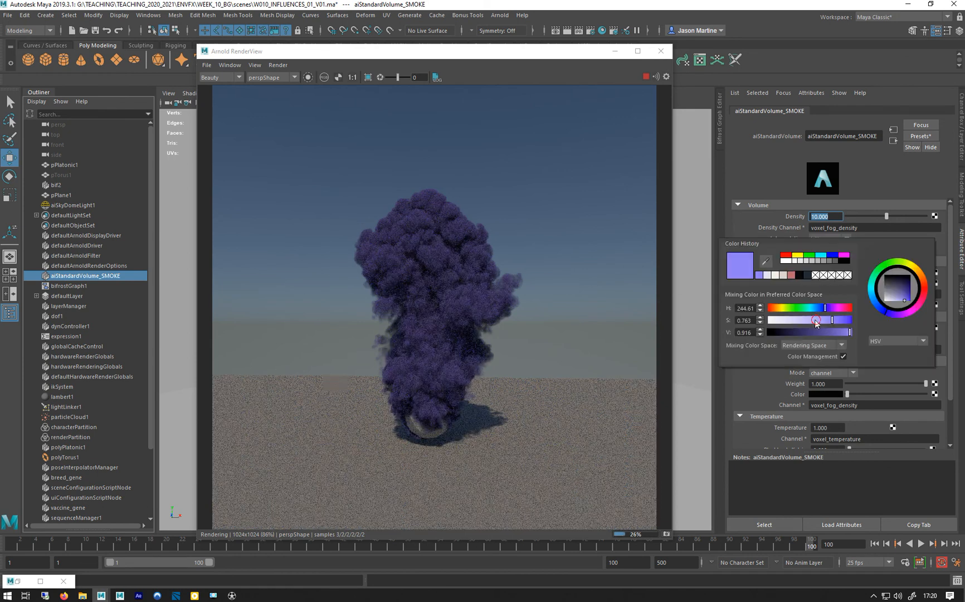
drag(816, 320, 775, 320)
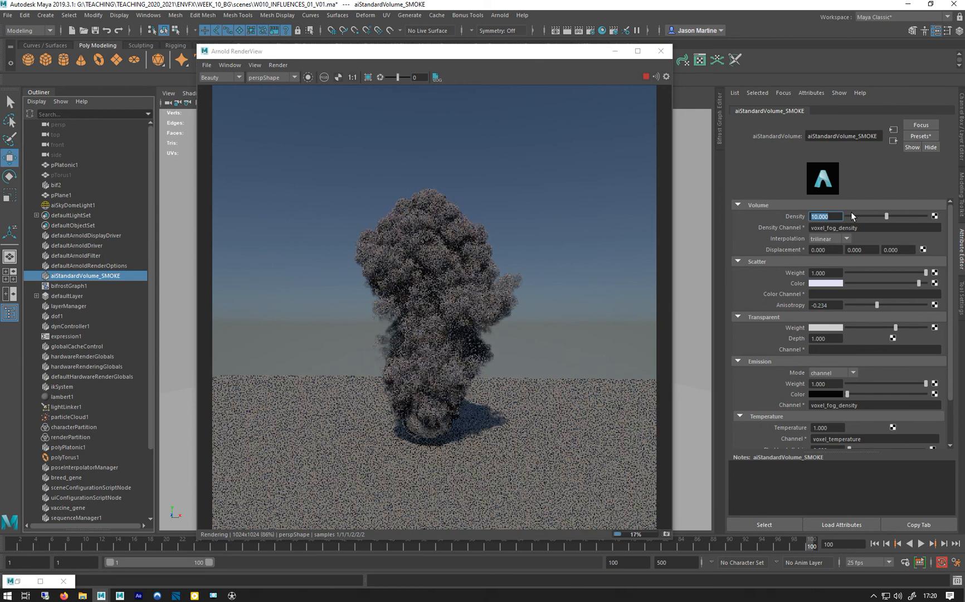
text(4.000)
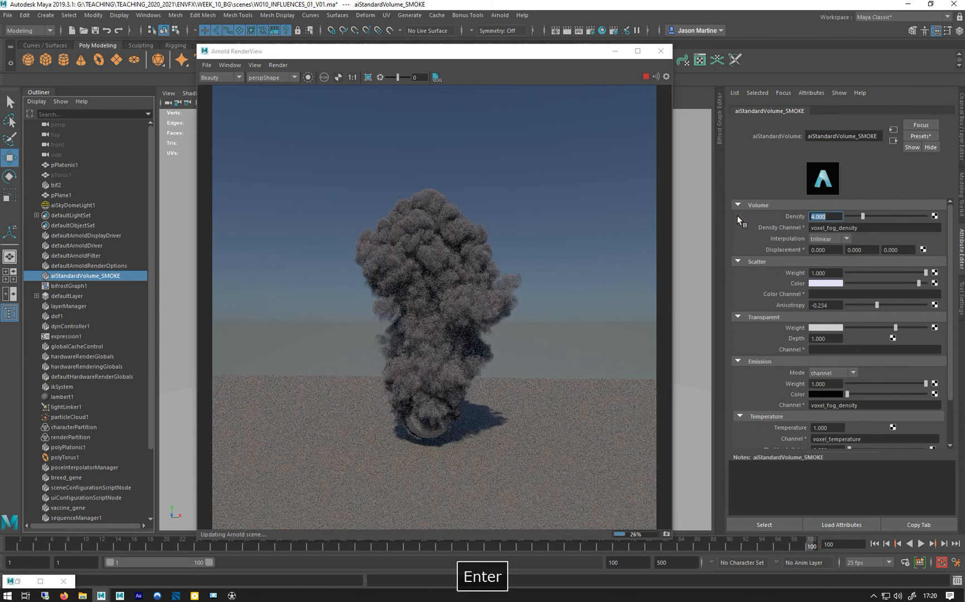
key(Enter)
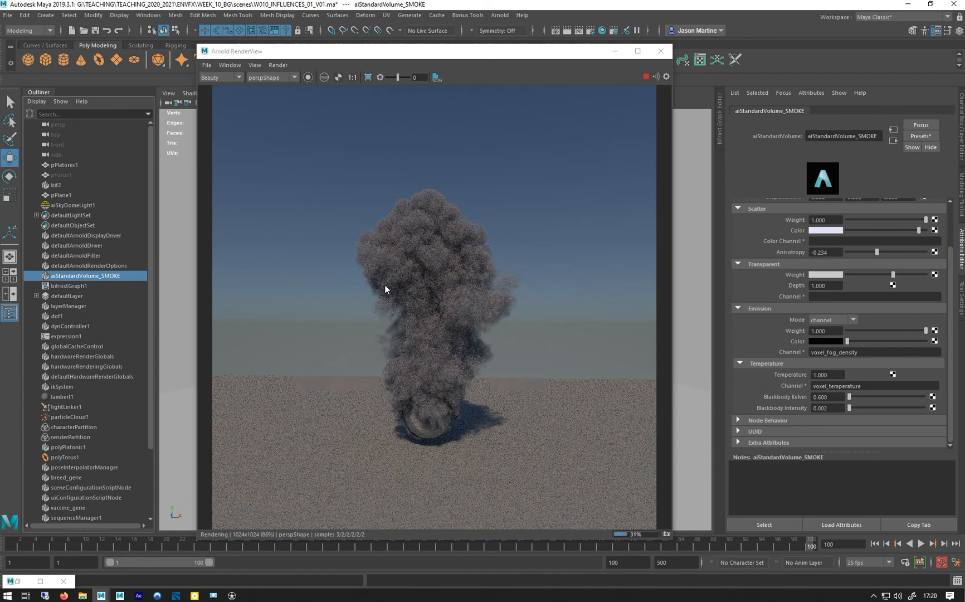
mouse_move(452, 257)
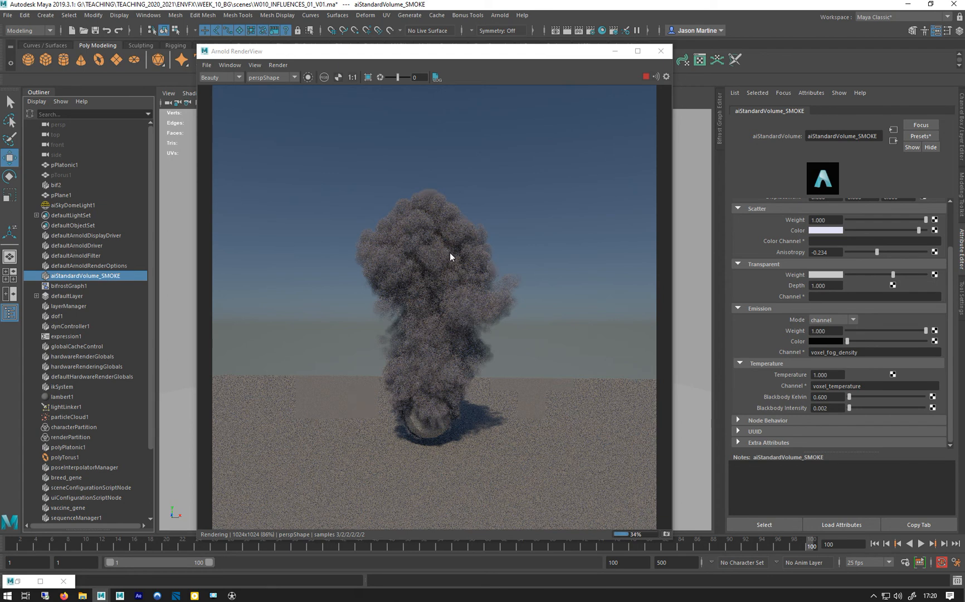
mouse_move(602, 343)
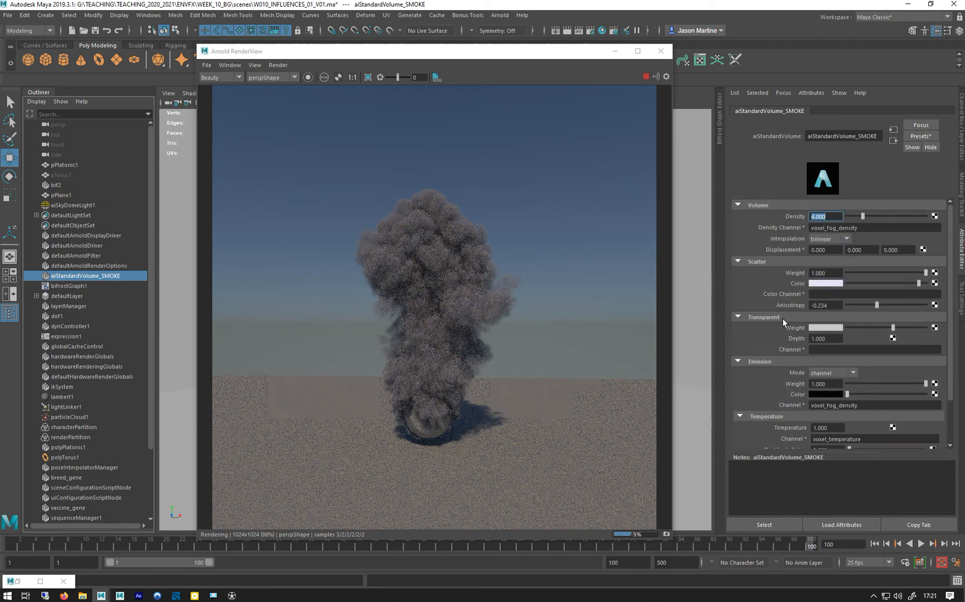
mouse_move(455, 371)
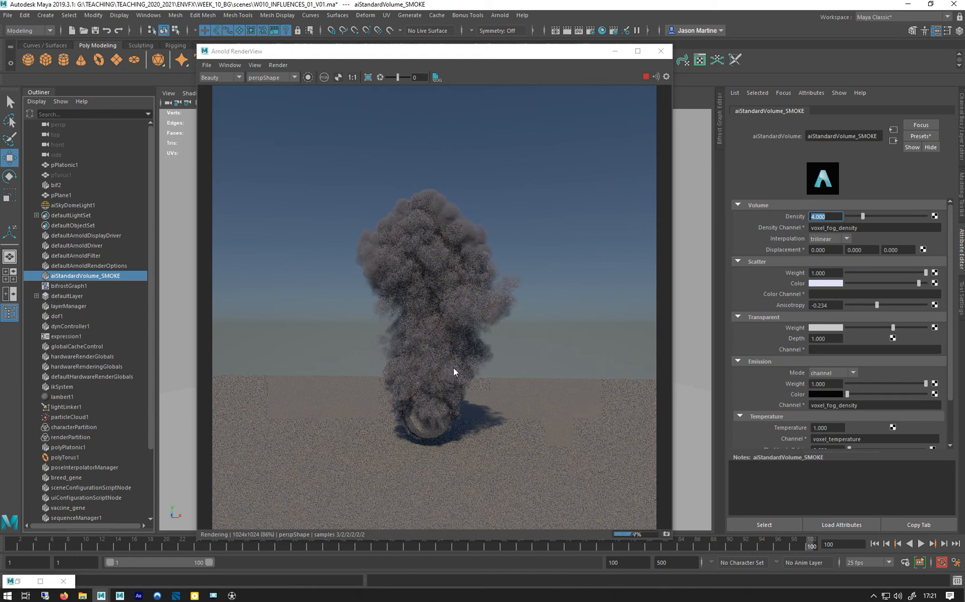
mouse_move(546, 271)
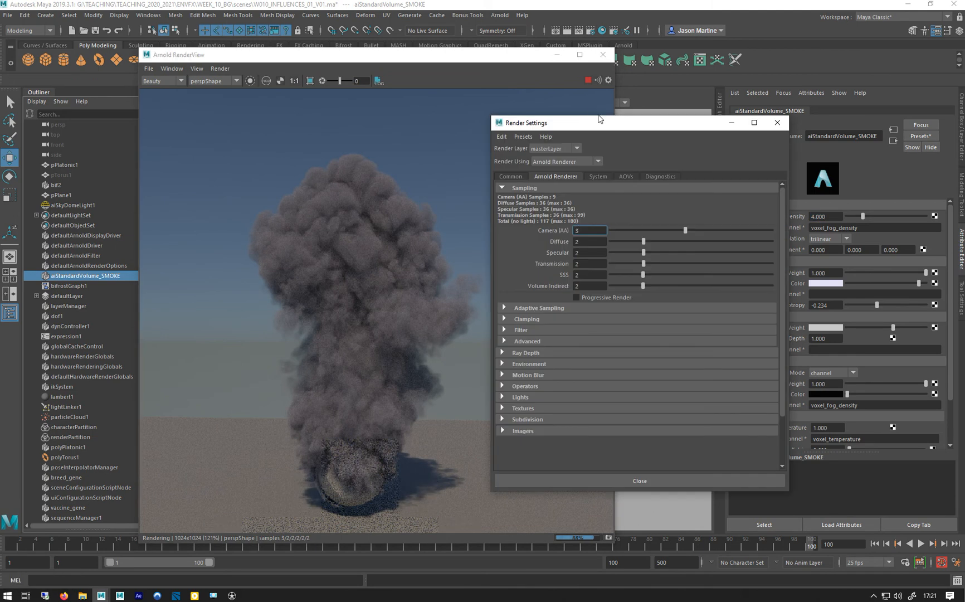
Step: Select aiSkyDomeLight1 in the Outliner to raise its Samples to 2
drag(599, 123, 668, 116)
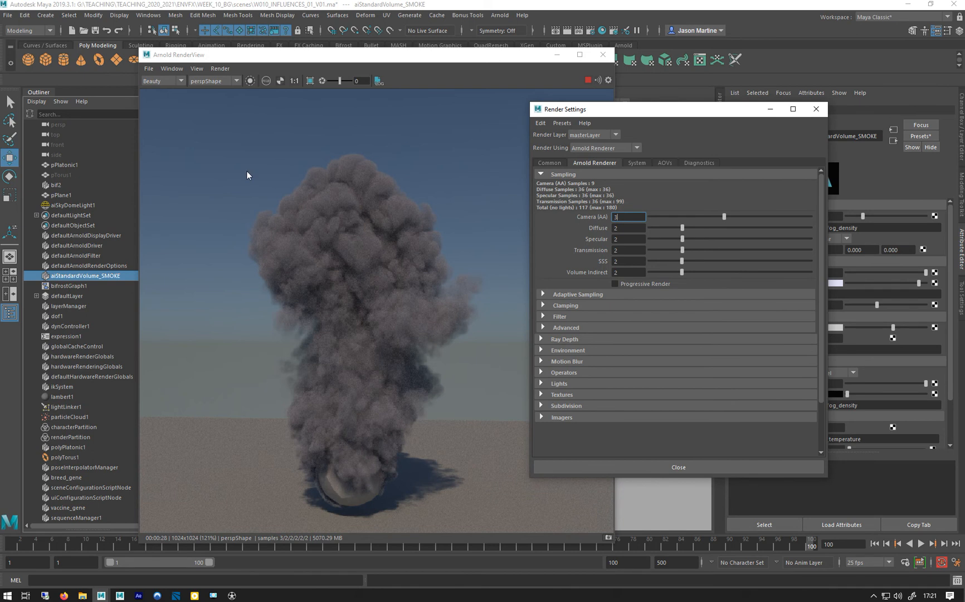
mouse_move(58, 209)
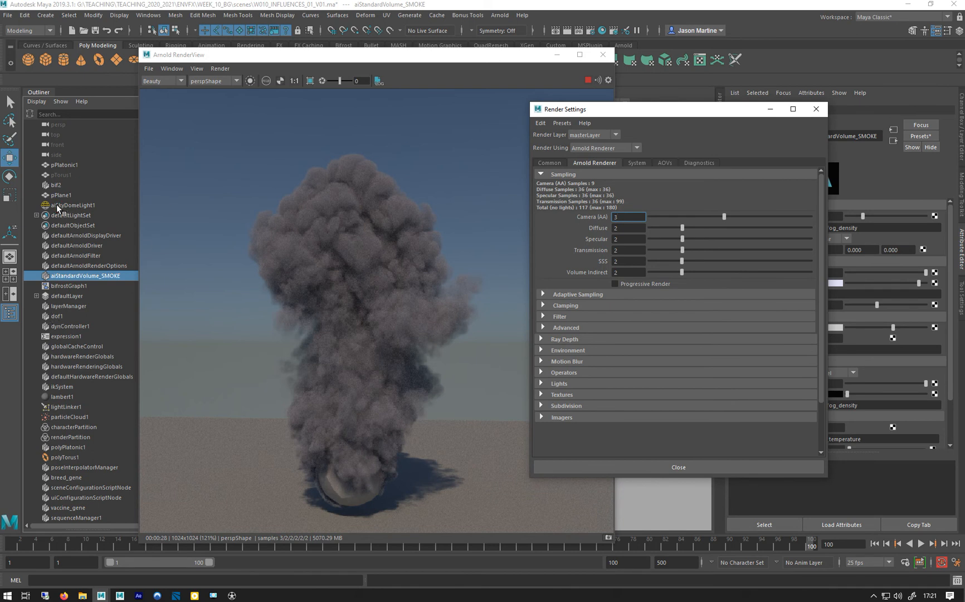
click(73, 205)
text(3)
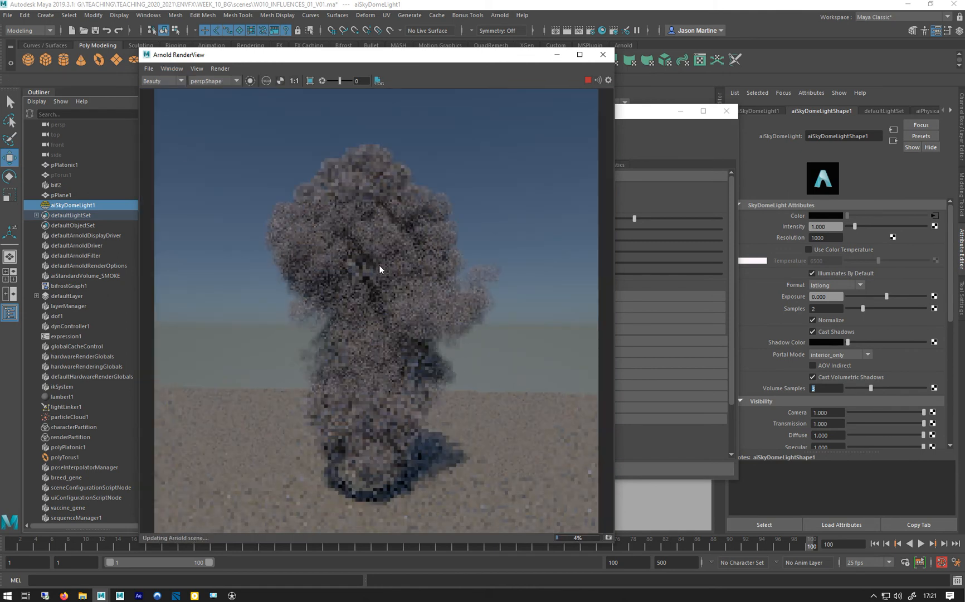
Step: Enable Crop Render Region and mark a render box over the plume's centre
click(295, 81)
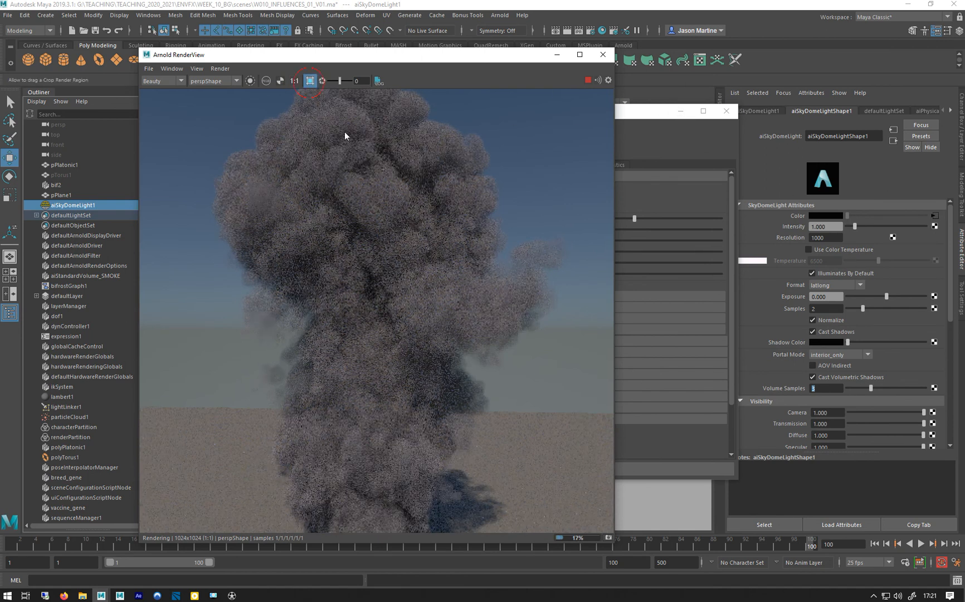
drag(401, 189, 505, 316)
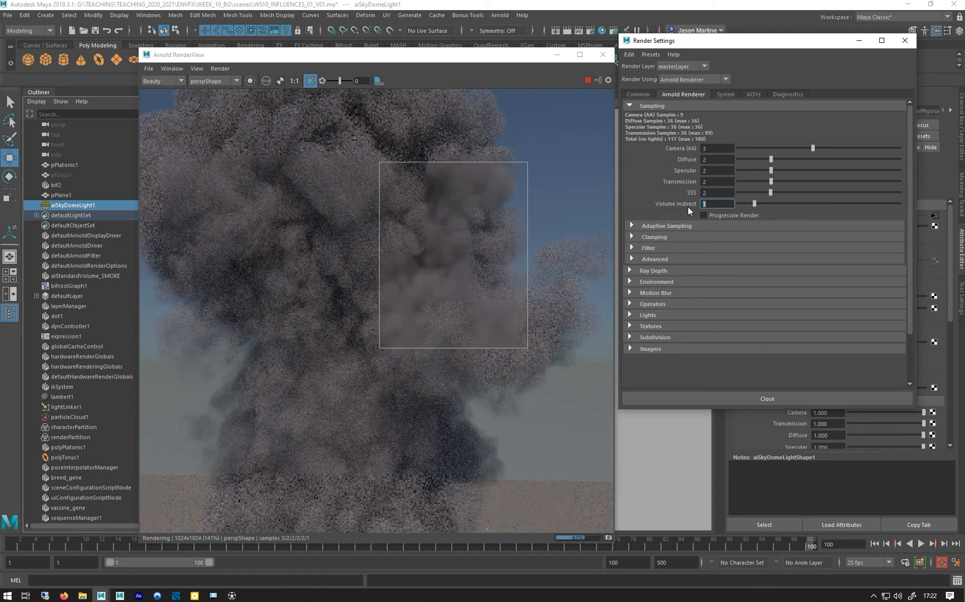
Step: Set Volume Indirect sampling to 3 and reveal the Arnold Ray Depth section
text(3)
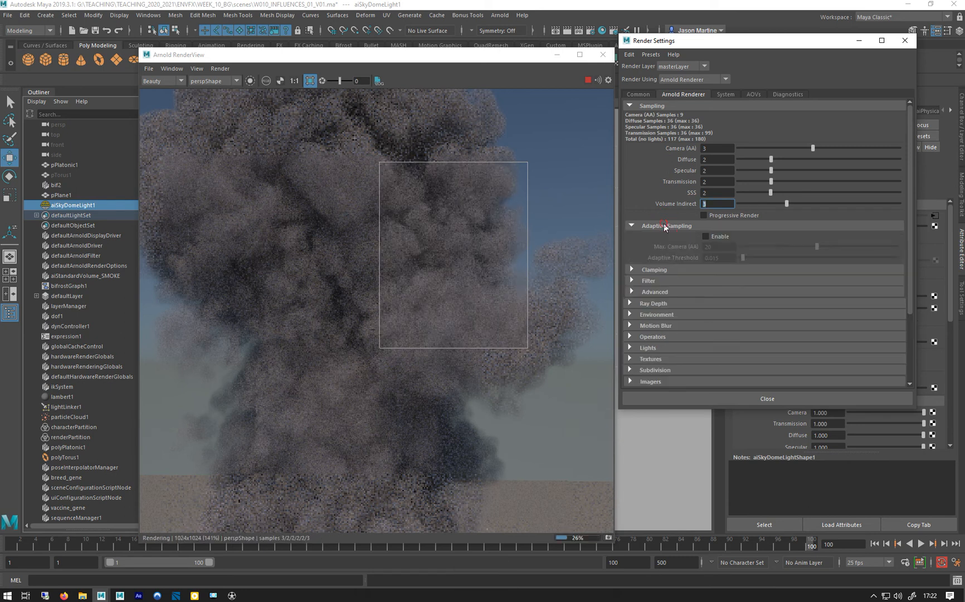
click(630, 225)
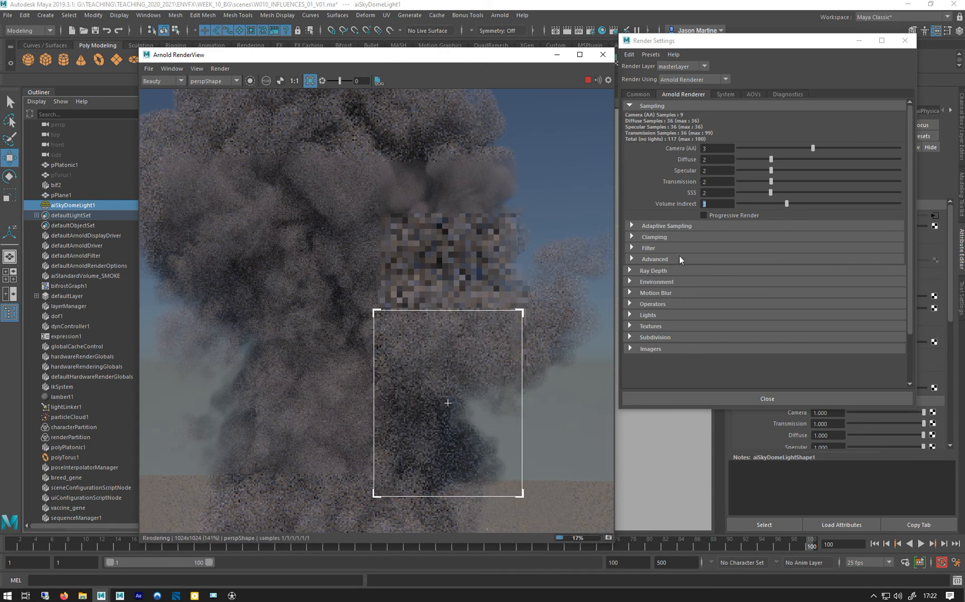
click(630, 270)
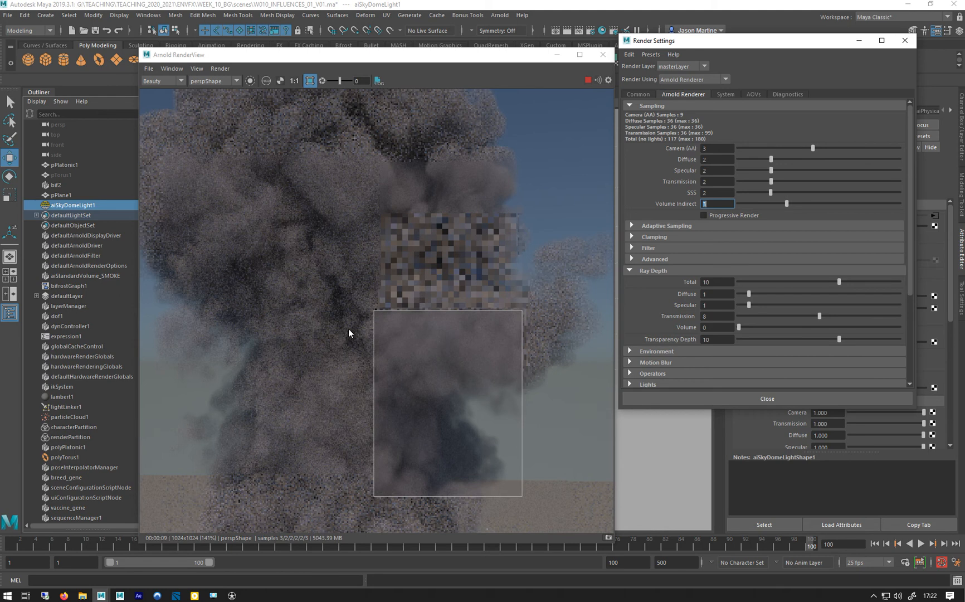
mouse_move(671, 332)
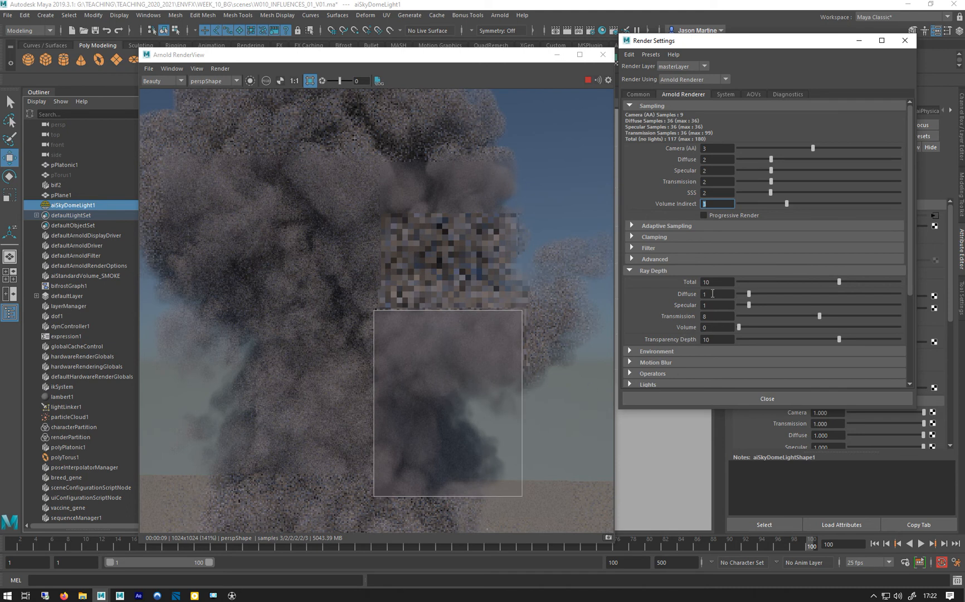
Step: Set the Ray Depth Volume value to 2 so volume rays bounce in the smoke
click(717, 293)
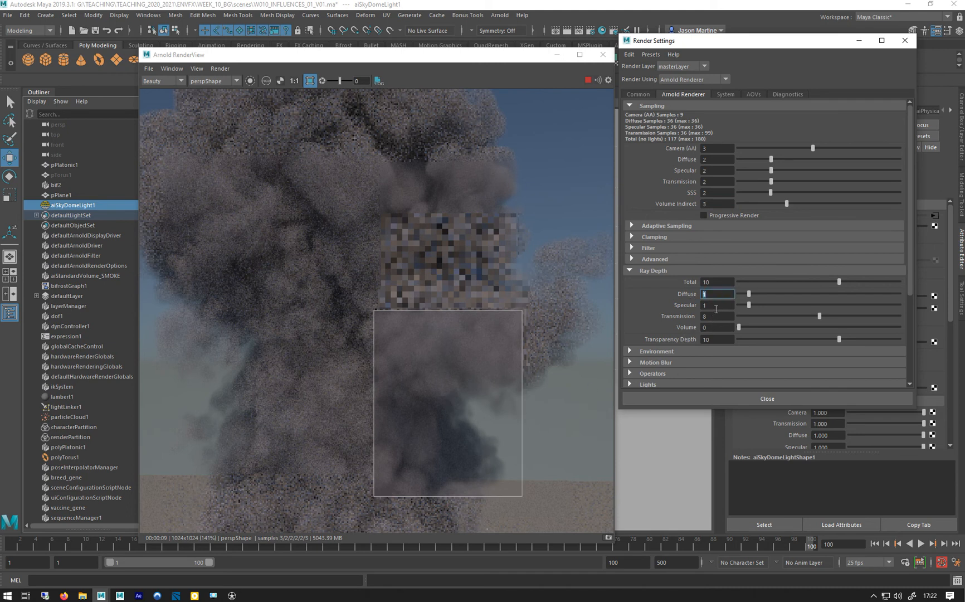
click(717, 316)
text(1)
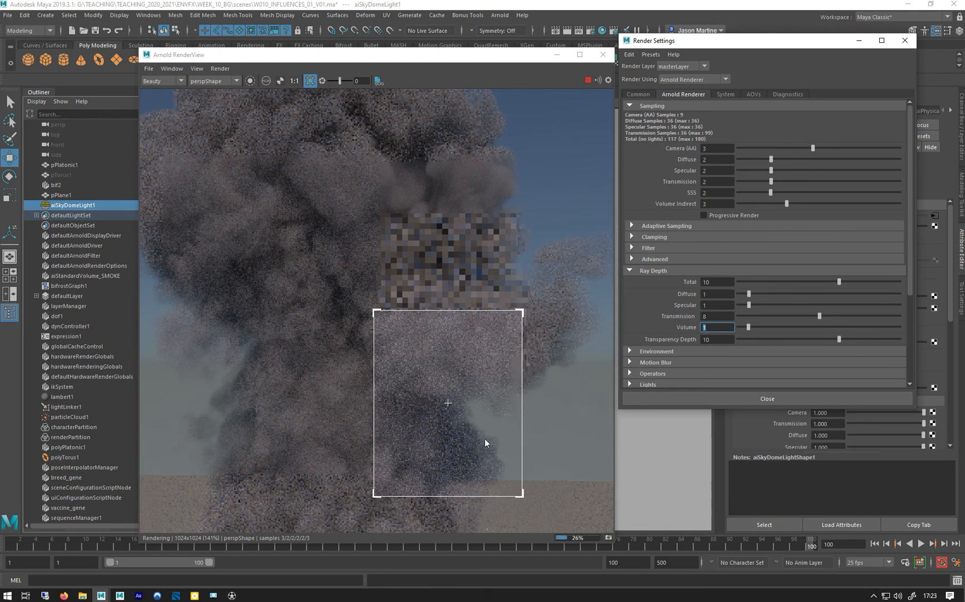
mouse_move(469, 413)
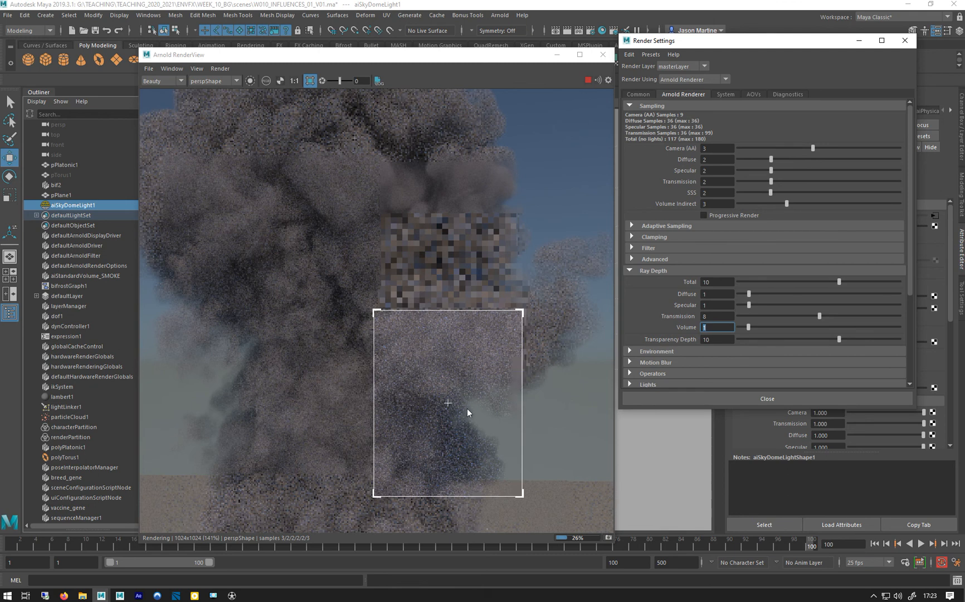
mouse_move(449, 355)
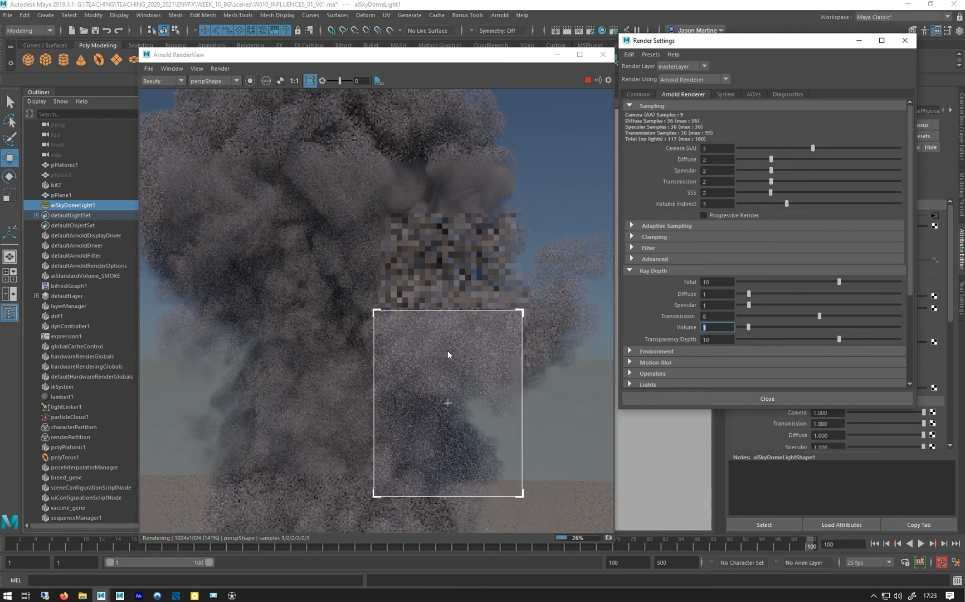
mouse_move(452, 470)
text(2)
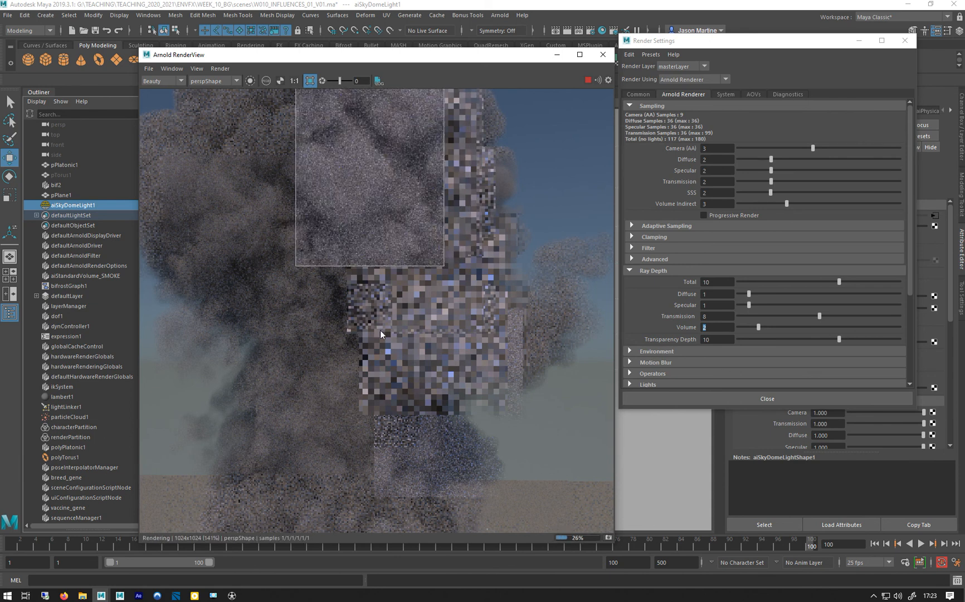
mouse_move(789, 161)
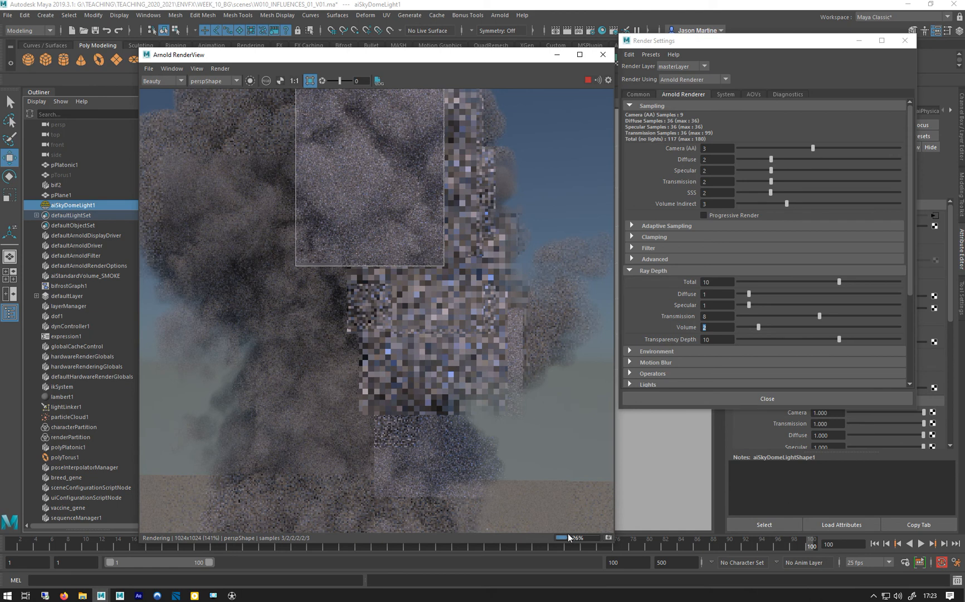
mouse_move(385, 334)
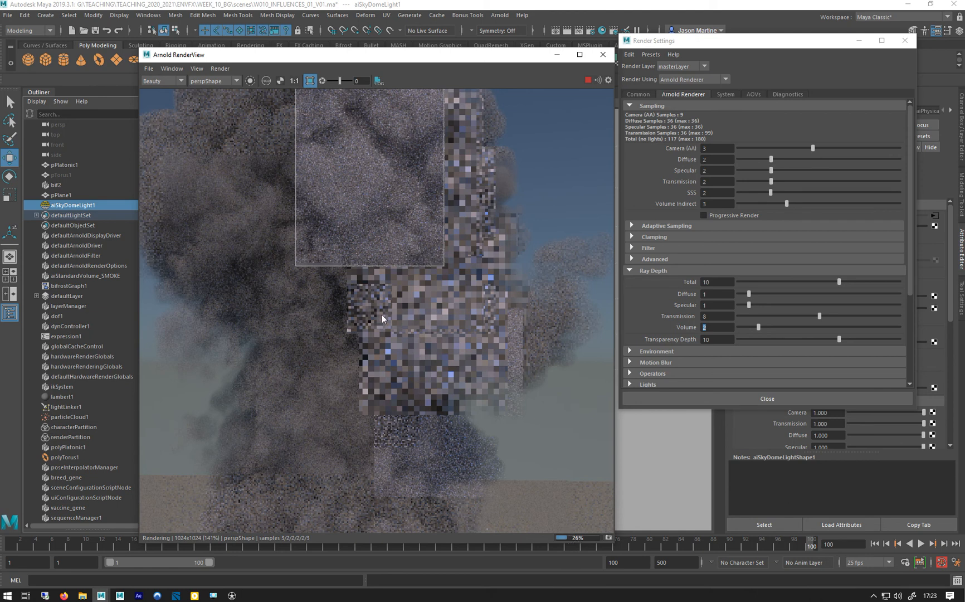
mouse_move(386, 318)
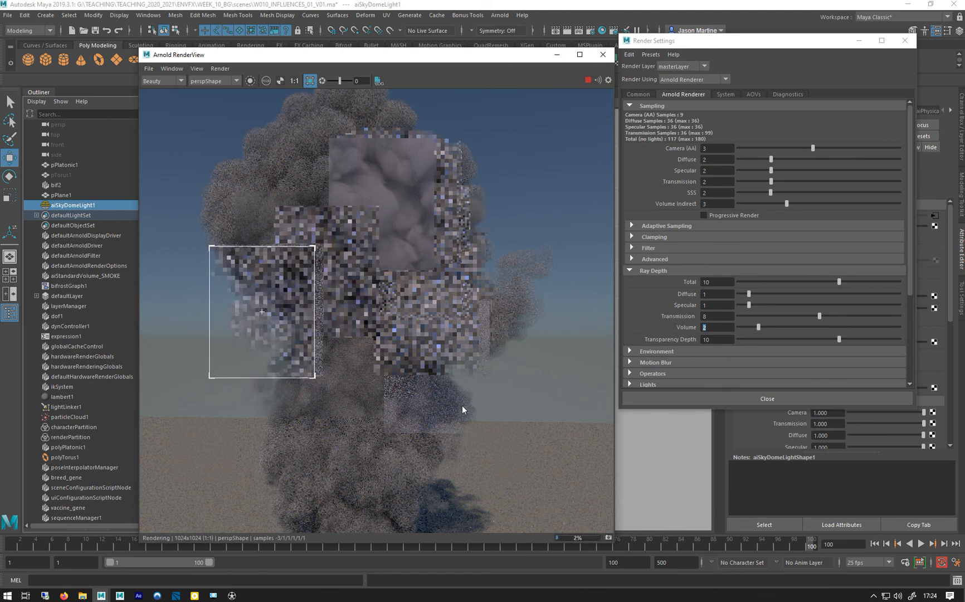
mouse_move(283, 310)
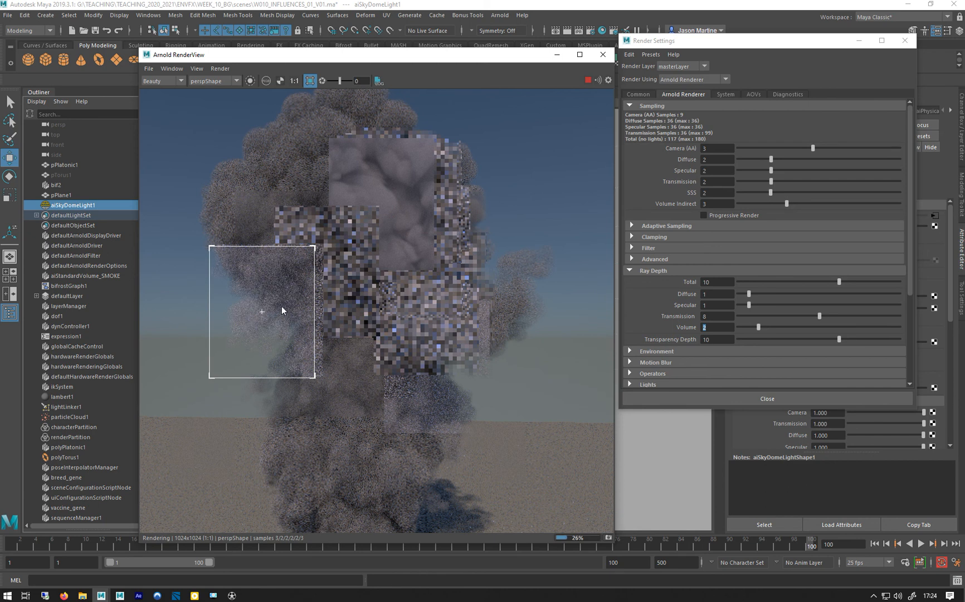
mouse_move(242, 348)
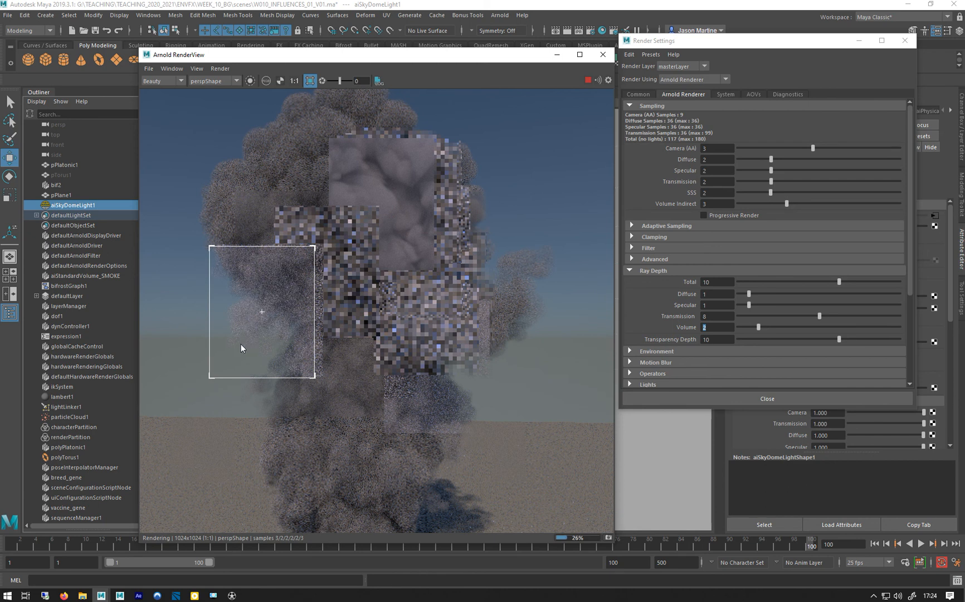
mouse_move(611, 342)
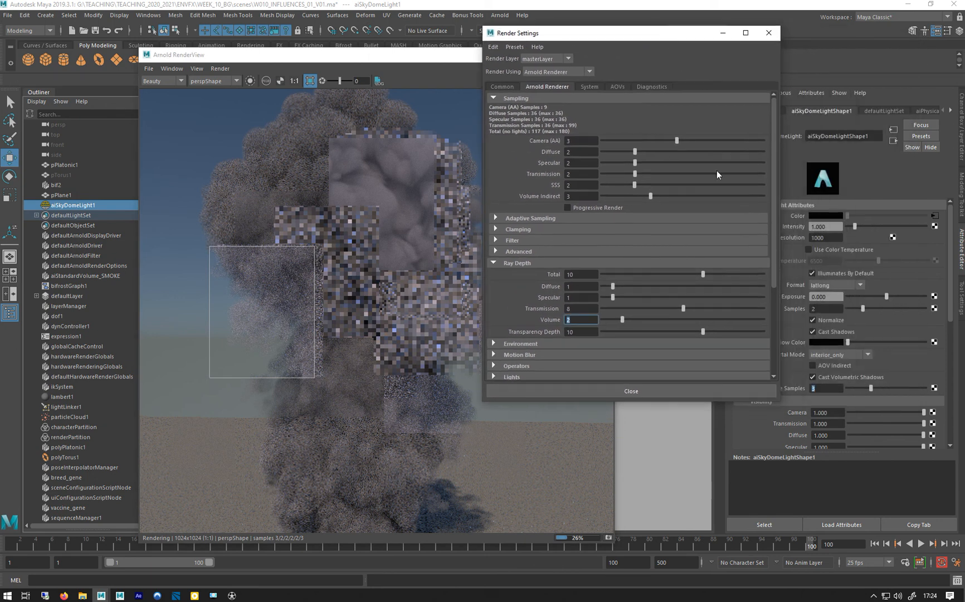
Step: Give aiStandardVolume_SMOKE density 10 and anisotropy 0
click(88, 275)
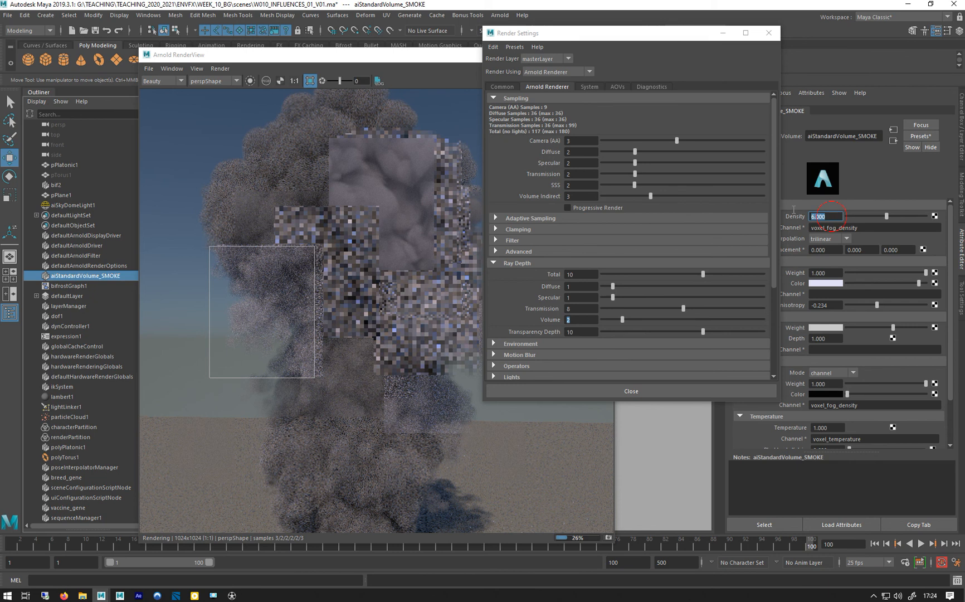
text(10.000)
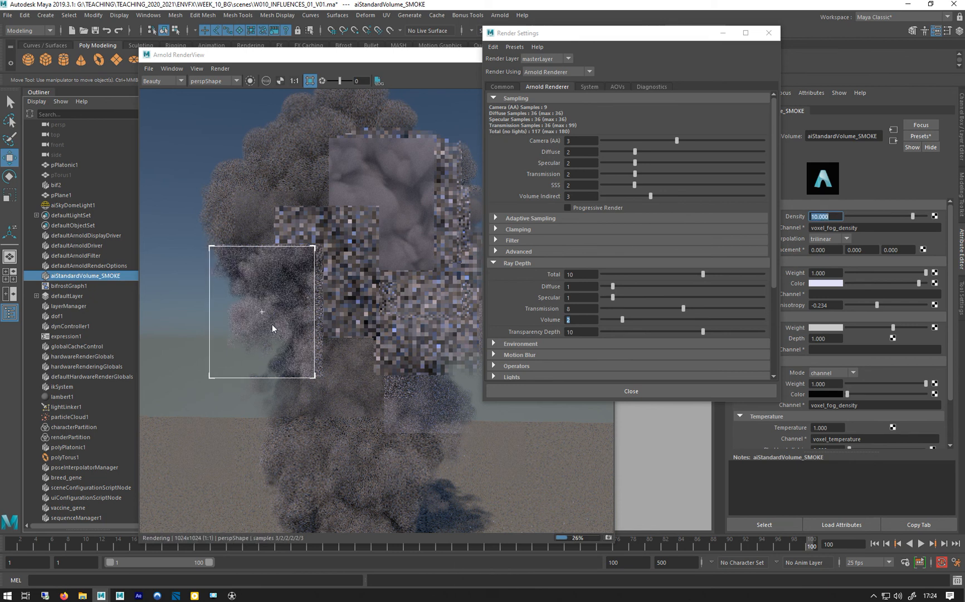
mouse_move(283, 294)
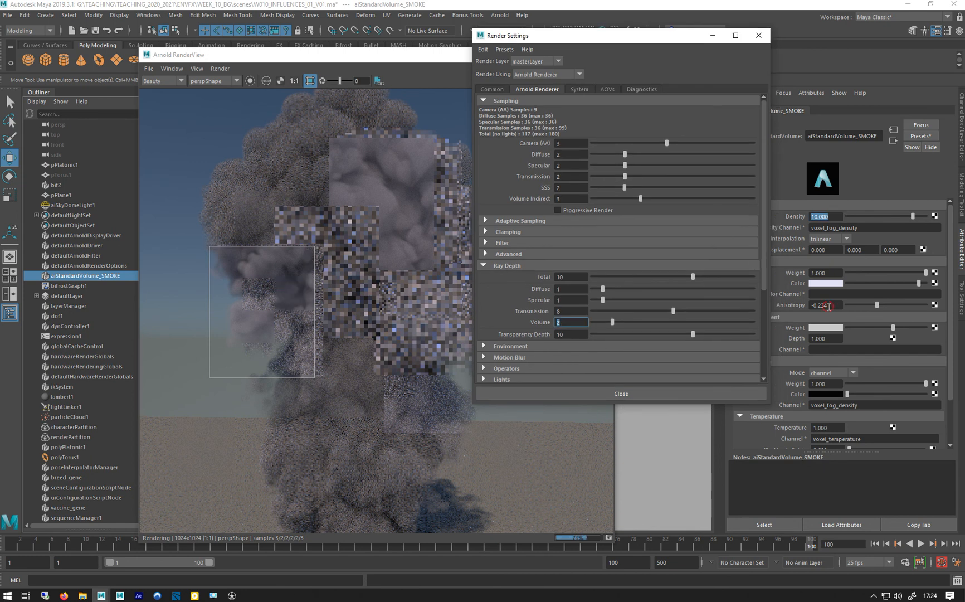
key(Enter)
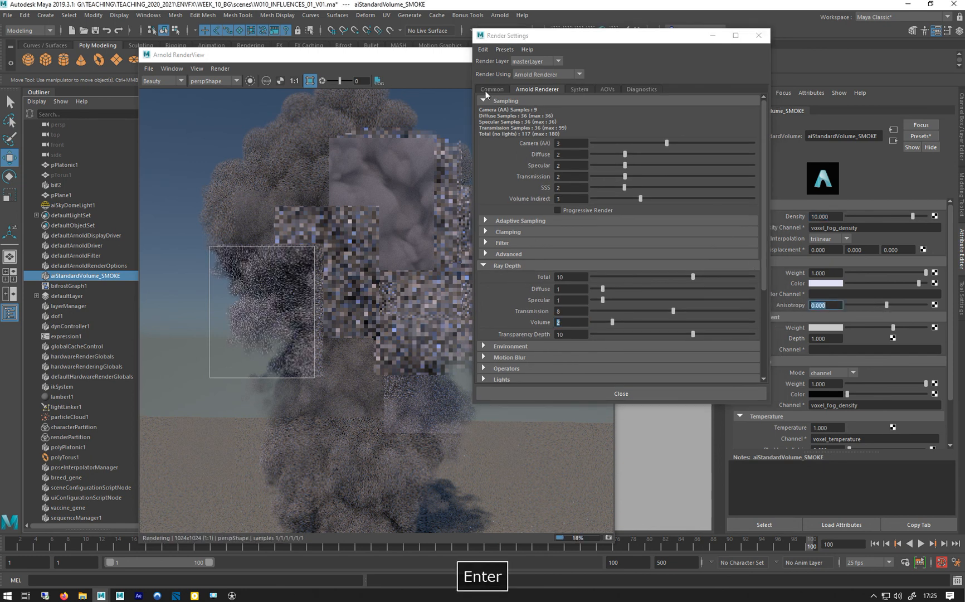
Step: Lower the Arnold Ray Depth Volume value and close Render Settings
click(579, 89)
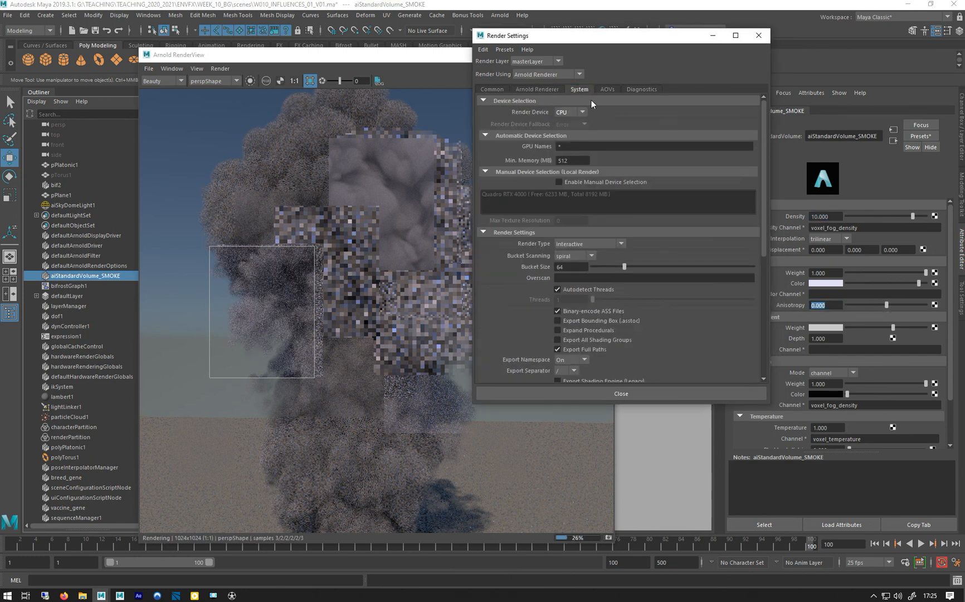
click(537, 89)
text(2)
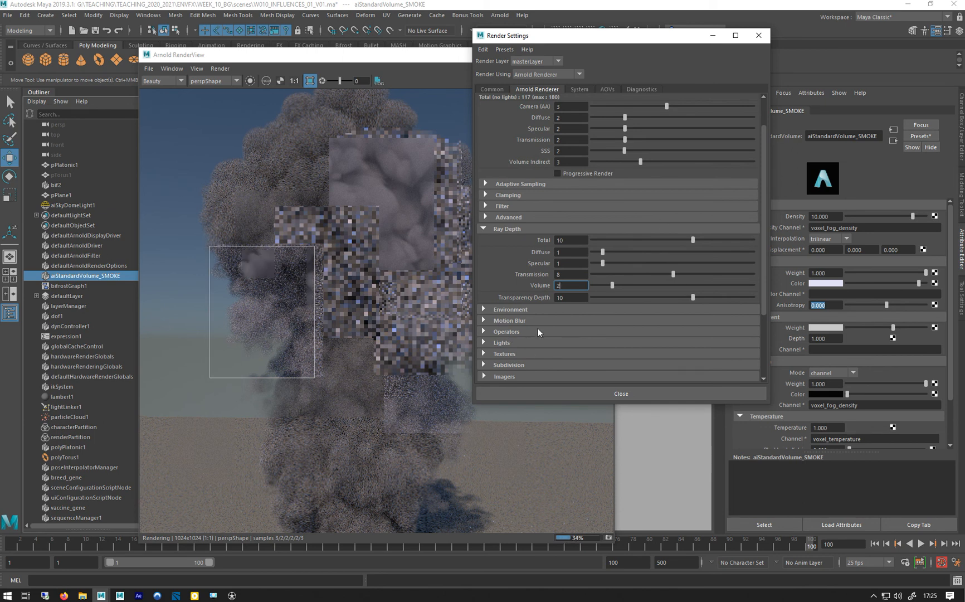
mouse_move(410, 349)
text(0)
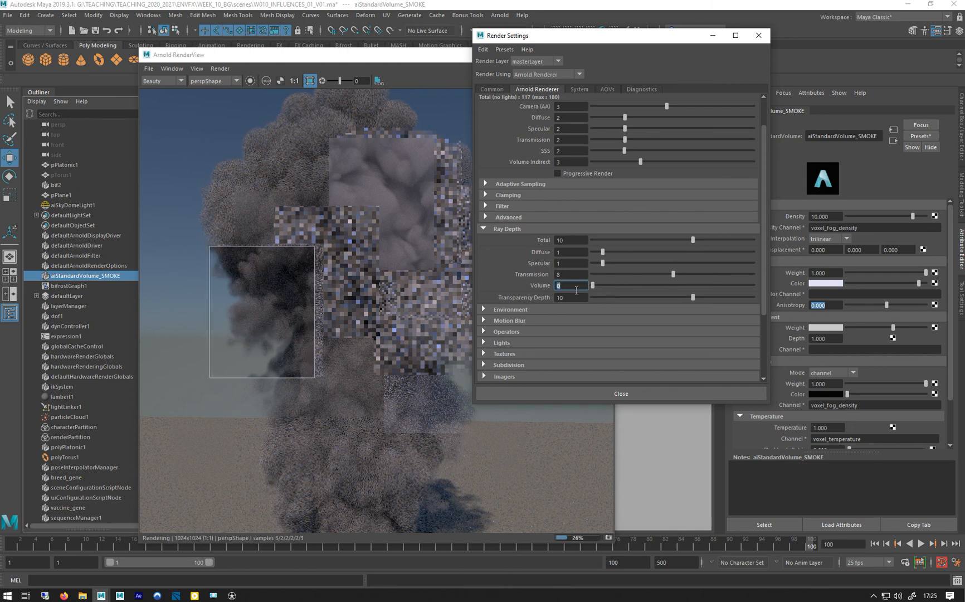
key(Enter)
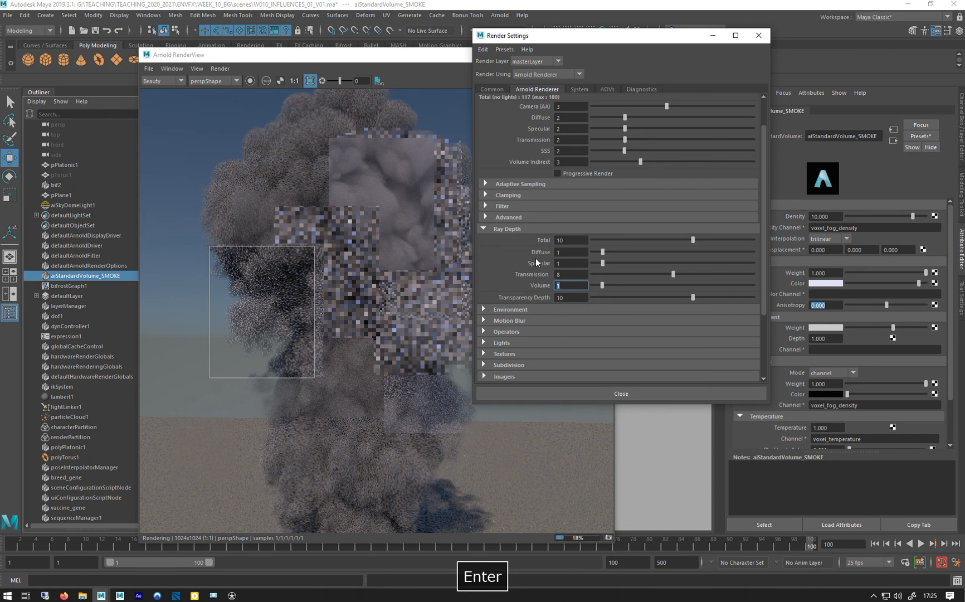
click(621, 393)
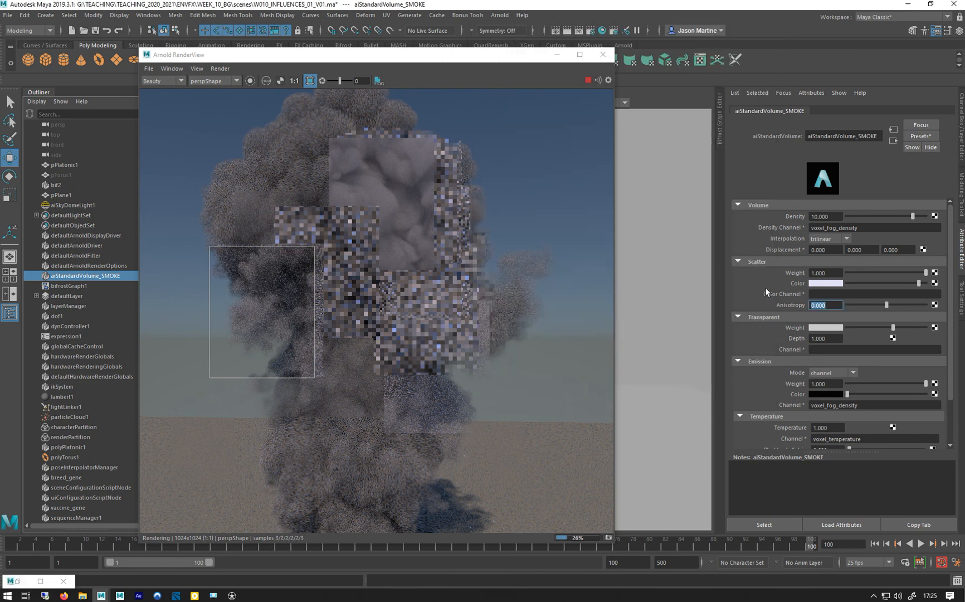
Step: Tint the Scatter Color pale pink and the Transparent colour a desaturated green
click(825, 283)
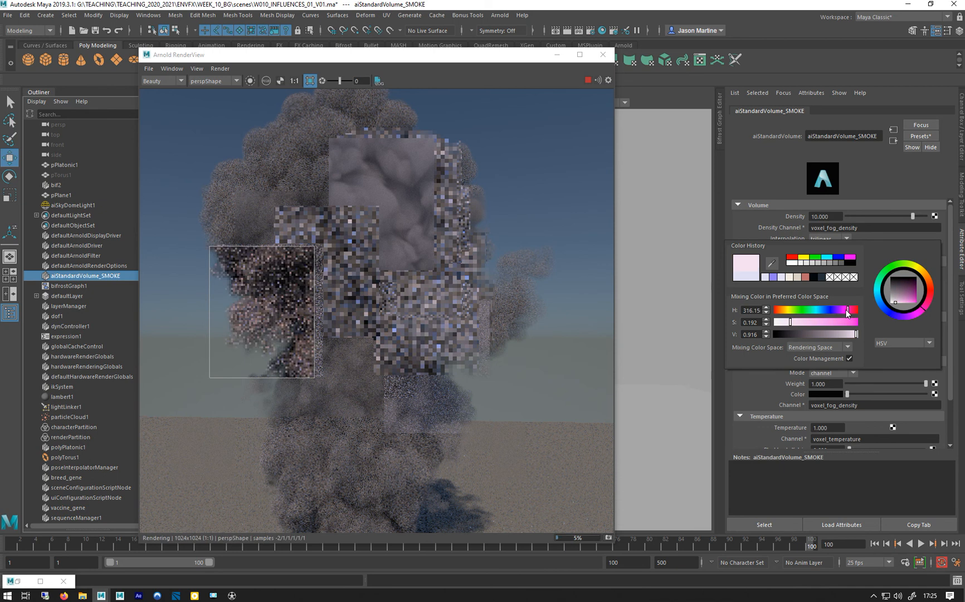
drag(845, 309, 857, 309)
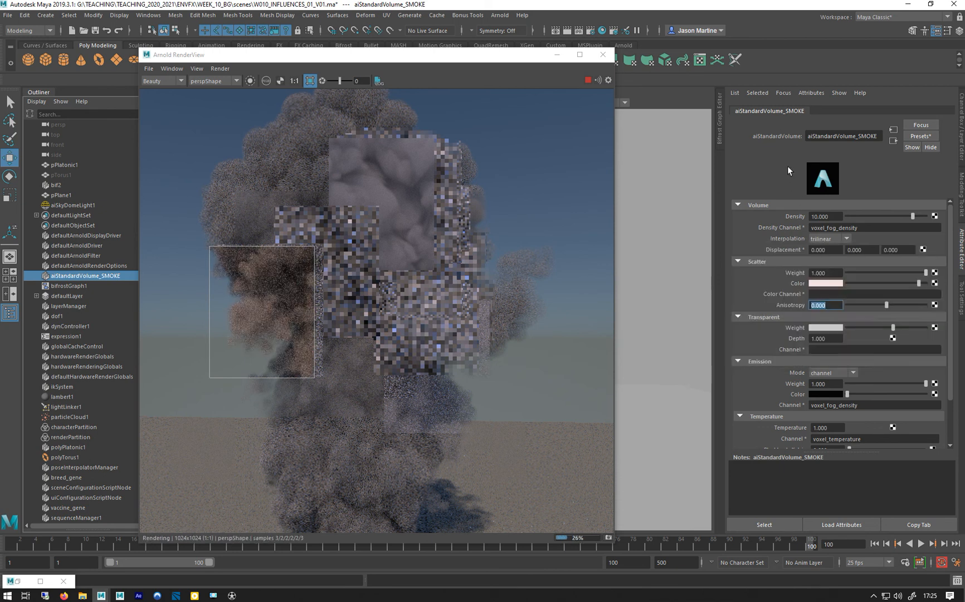
click(827, 283)
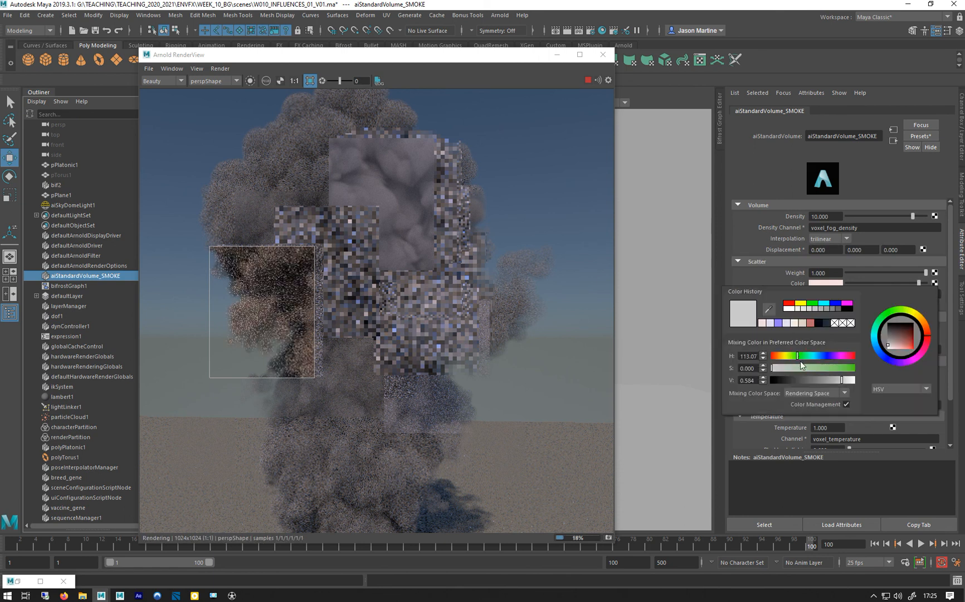
drag(776, 368, 831, 368)
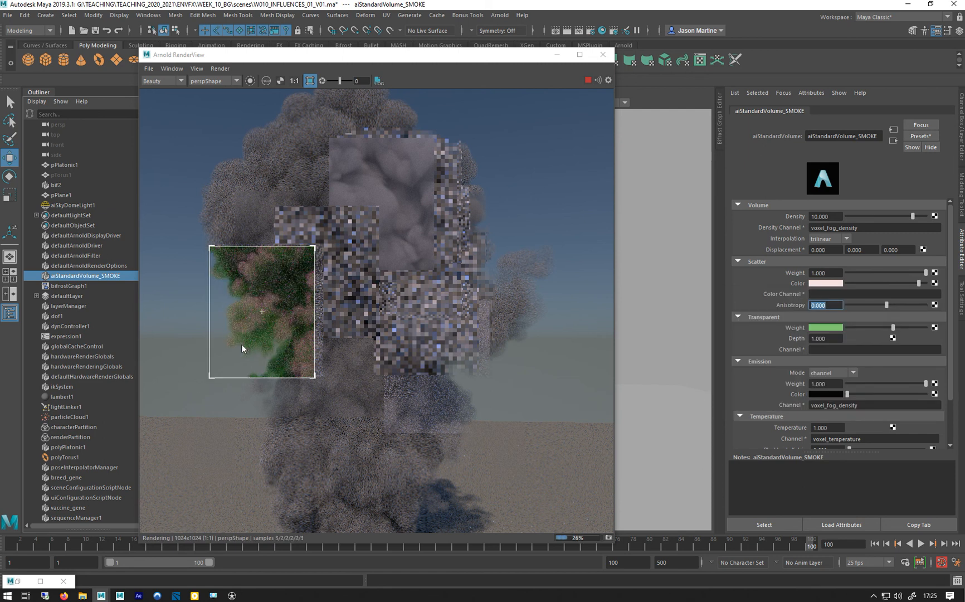
mouse_move(263, 347)
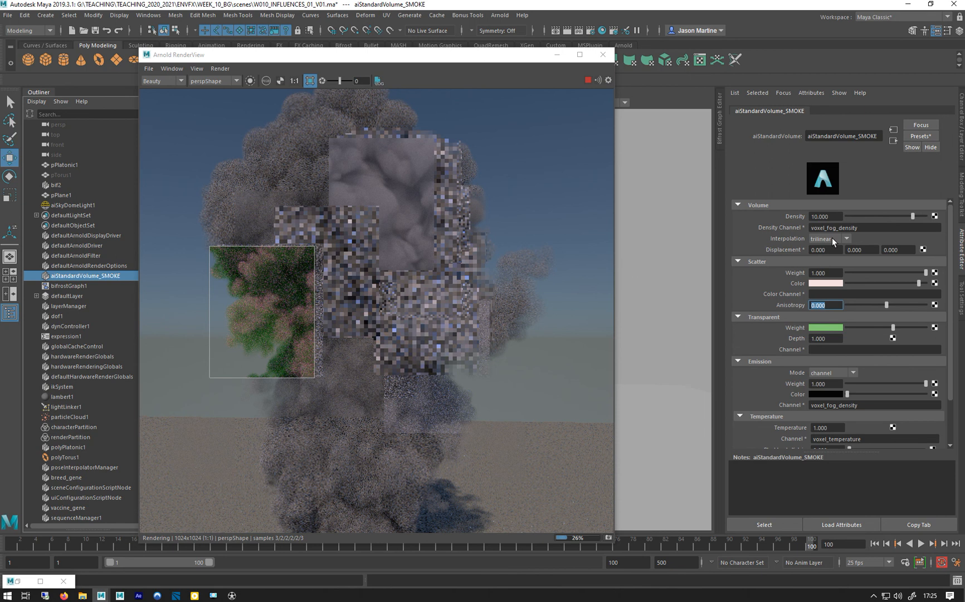
click(827, 283)
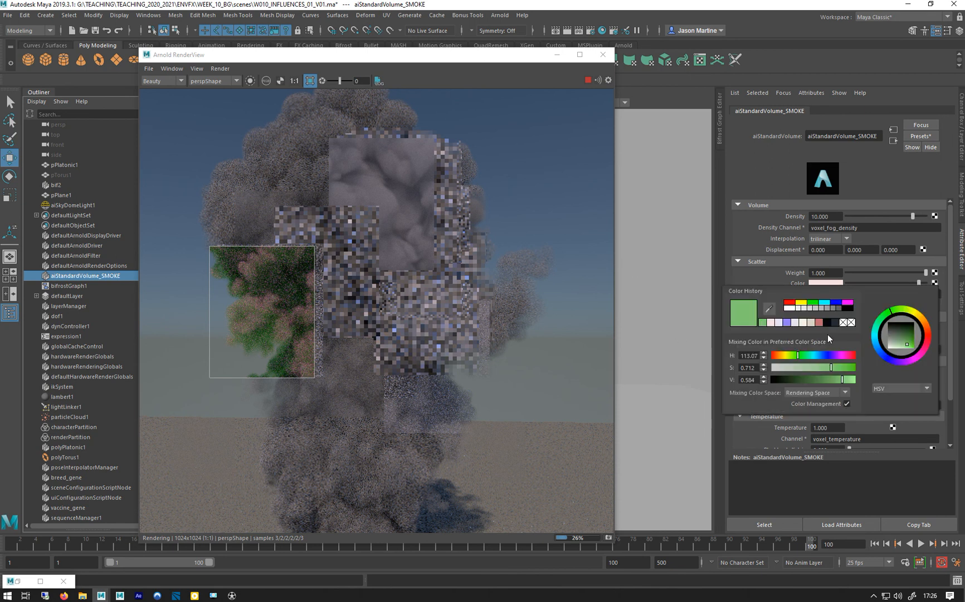
drag(828, 368, 797, 367)
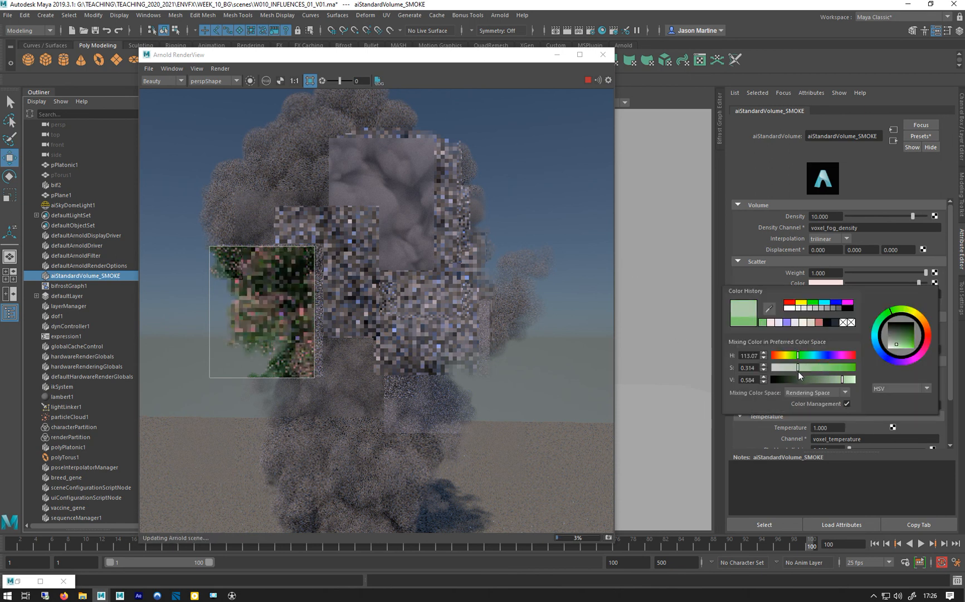